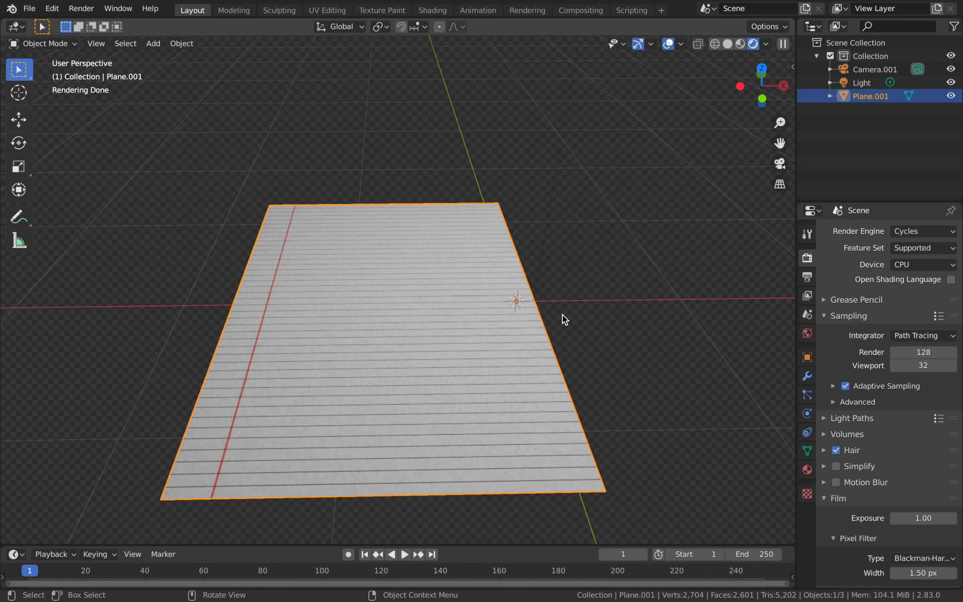
mouse_move(769, 272)
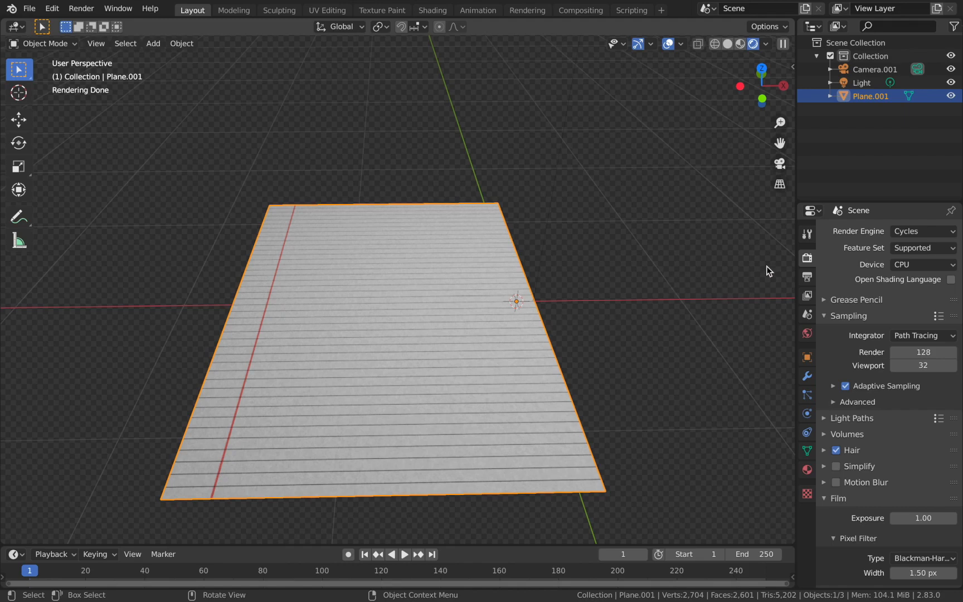
mouse_move(506, 296)
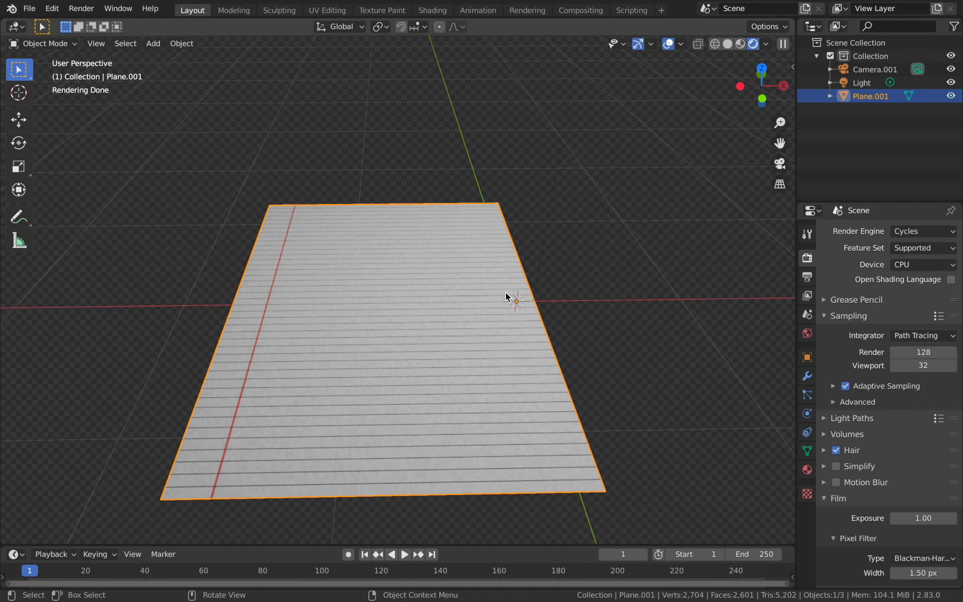
- Replace the paper file with a new General scene from the File menu
click(29, 8)
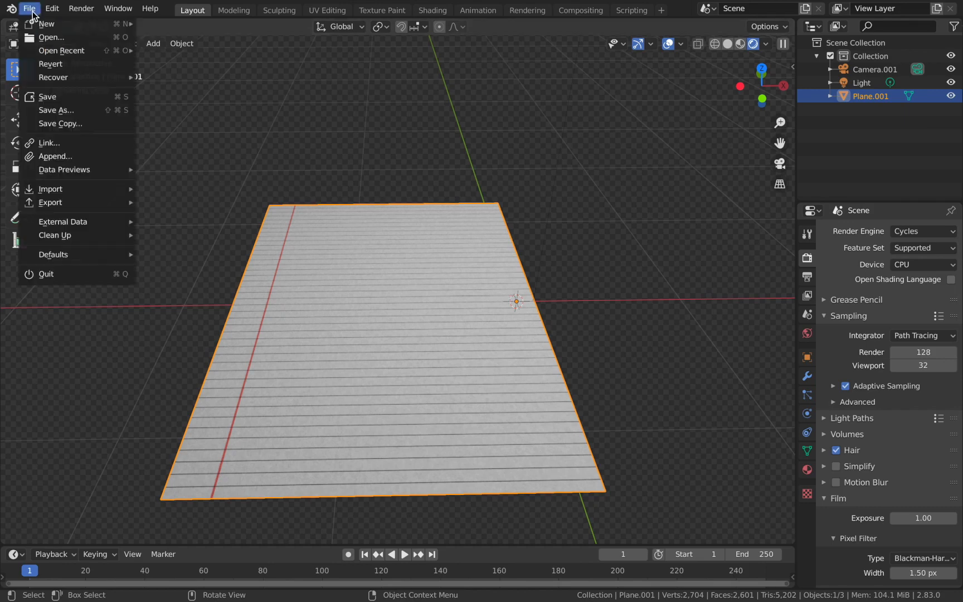
mouse_move(46, 23)
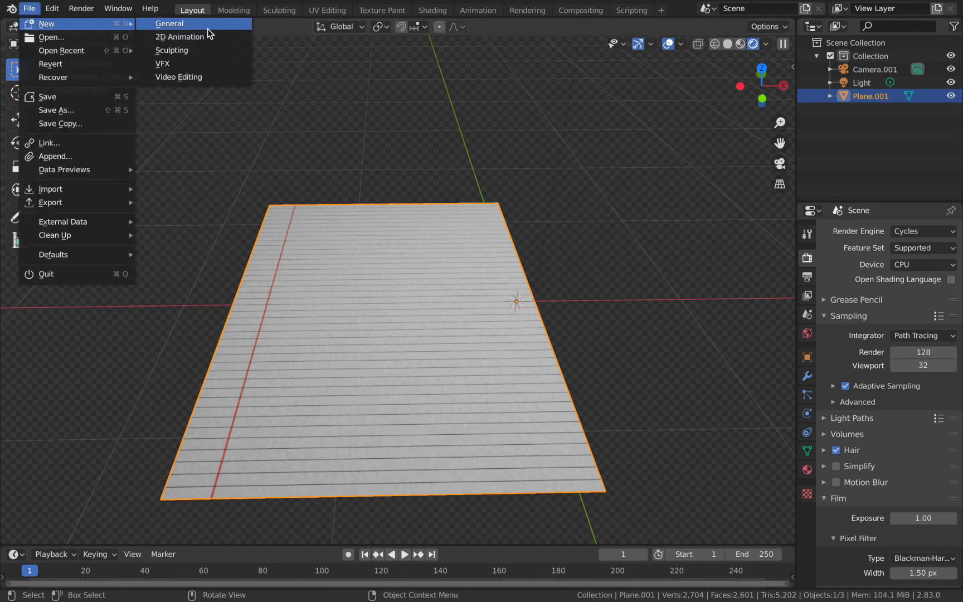
mouse_move(168, 24)
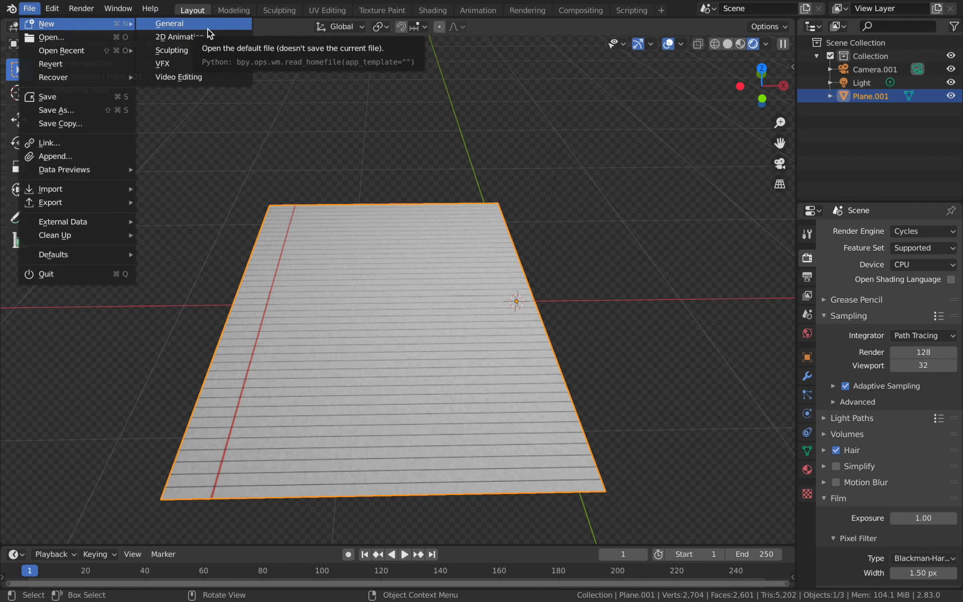
click(168, 24)
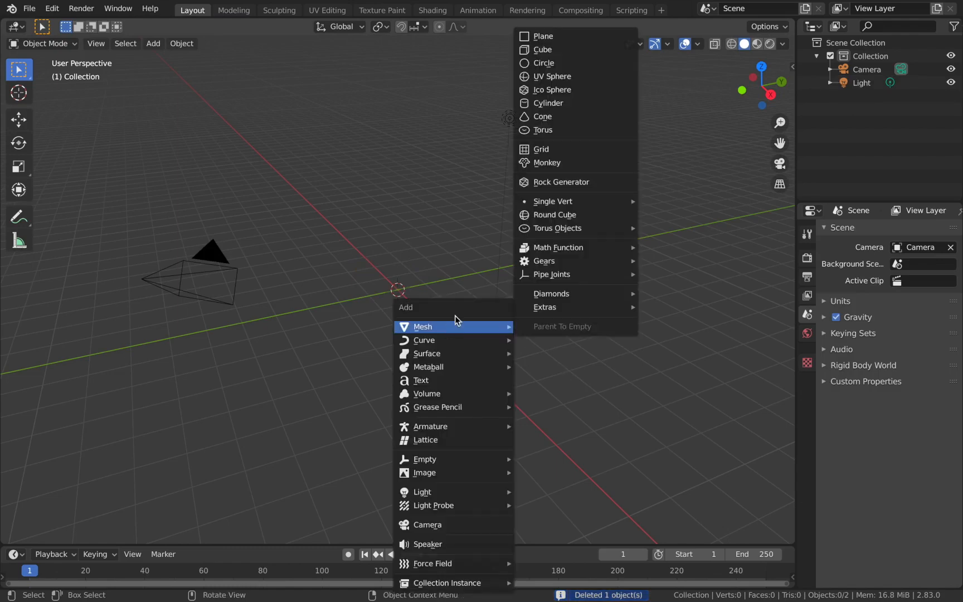
- Add a mesh plane and scale it to 1.4 along Y
click(543, 36)
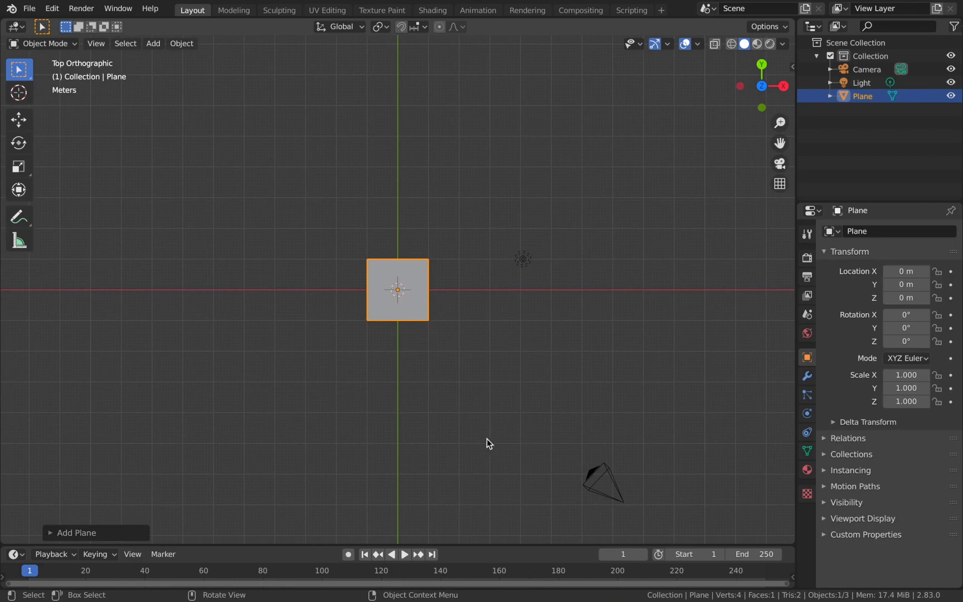
key(s)
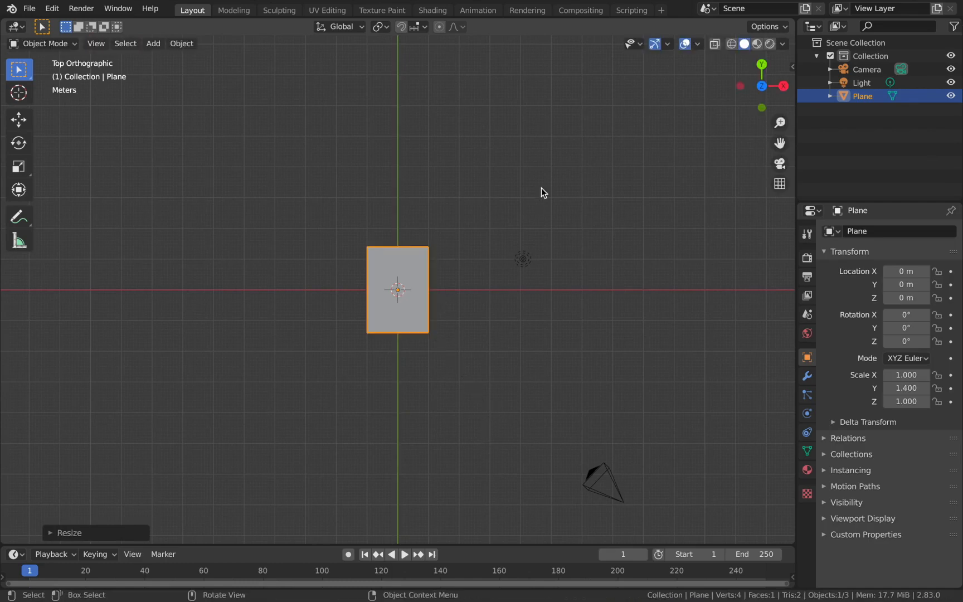
mouse_move(432, 10)
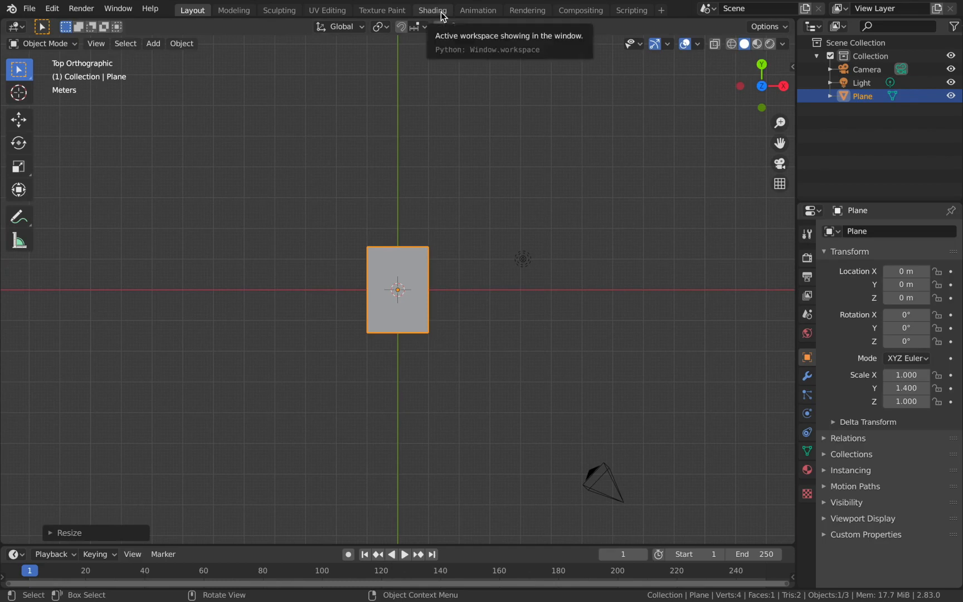
- Switch to the Shading workspace and join away the File Browser and Image Editor areas
click(432, 10)
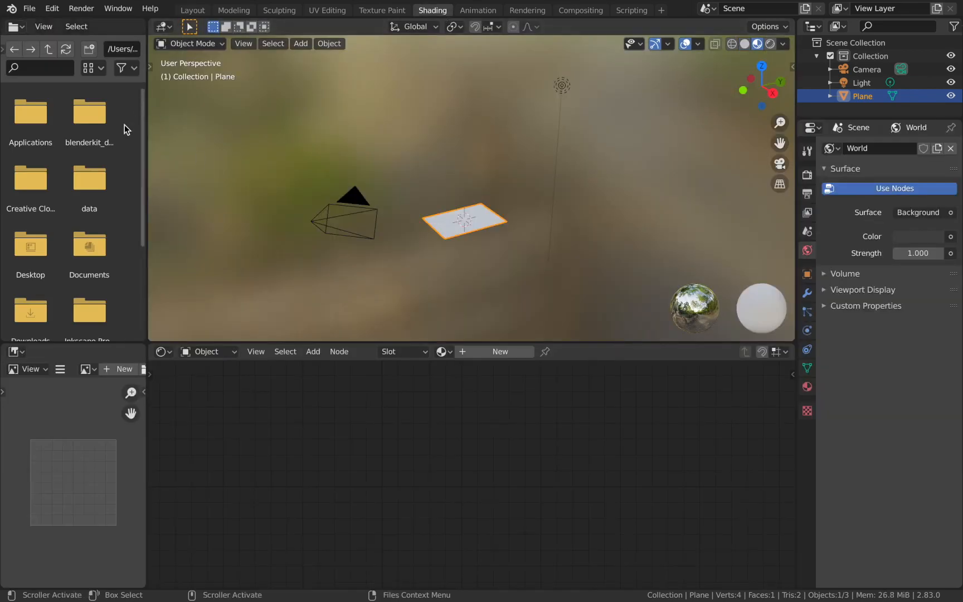
mouse_move(147, 160)
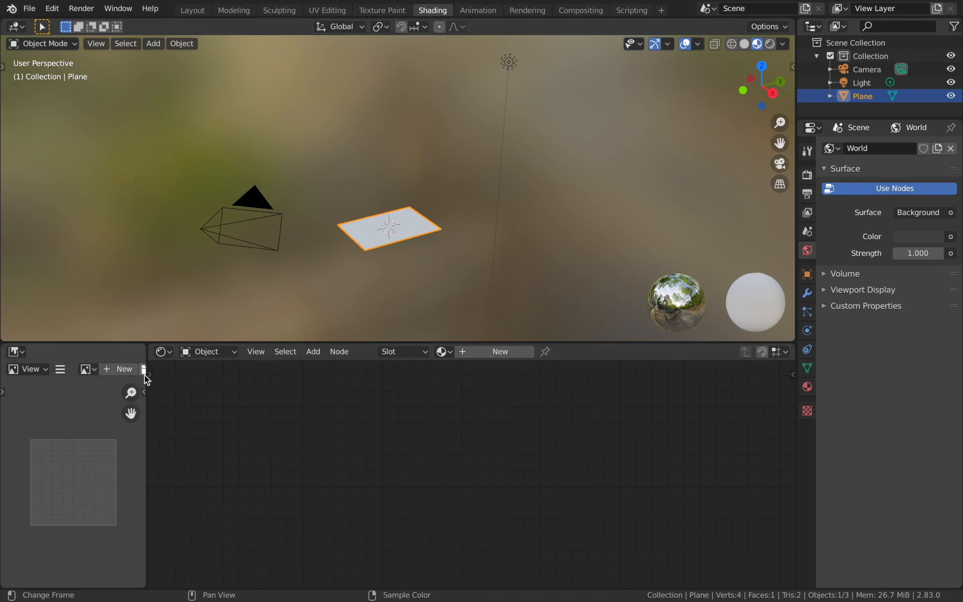
mouse_move(145, 395)
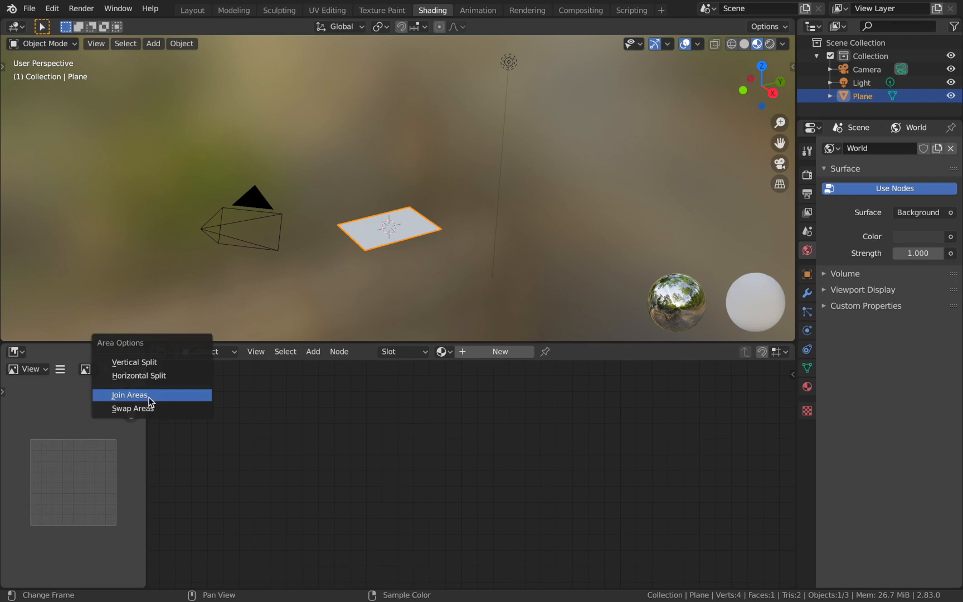
click(129, 395)
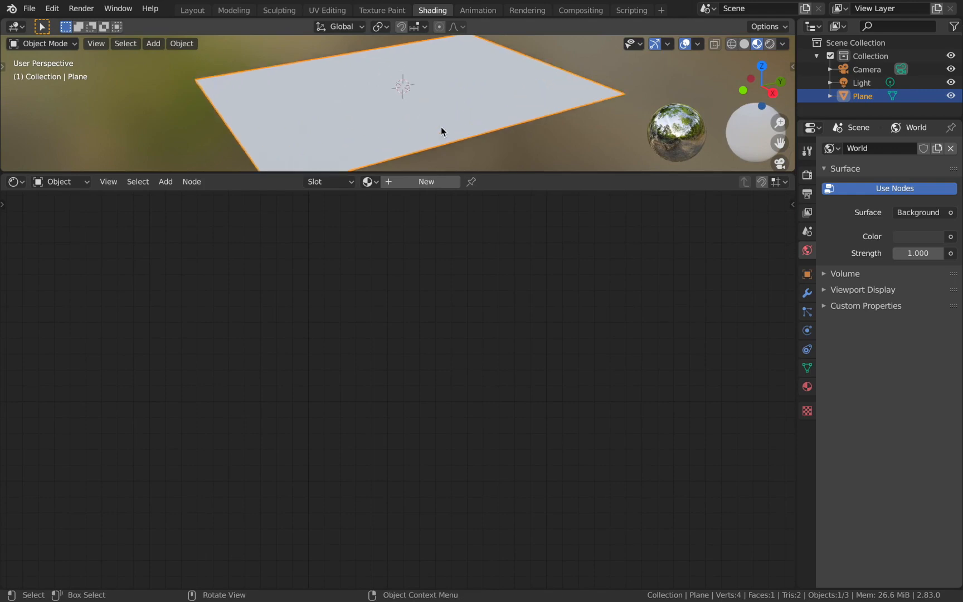
mouse_move(624, 358)
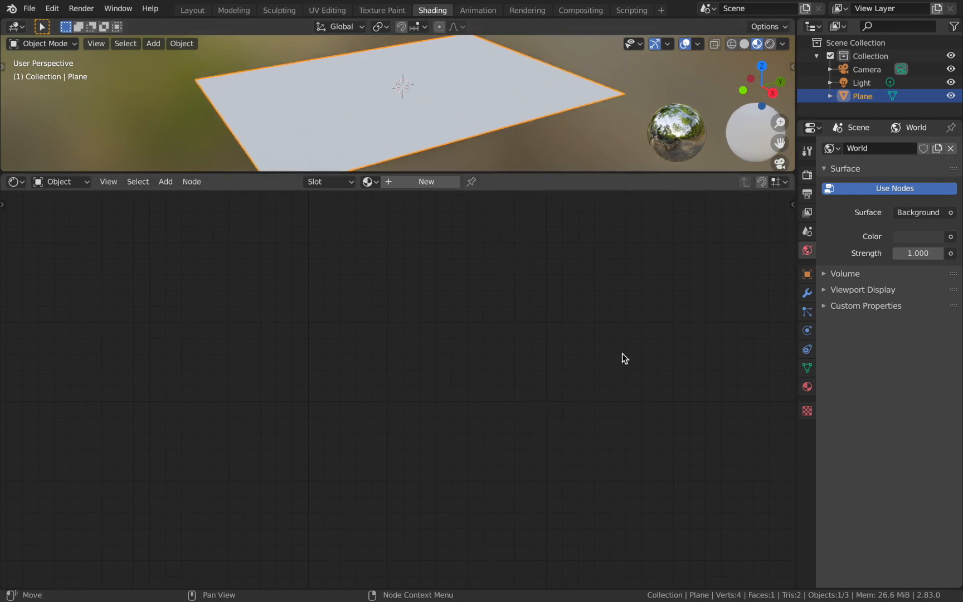
mouse_move(528, 337)
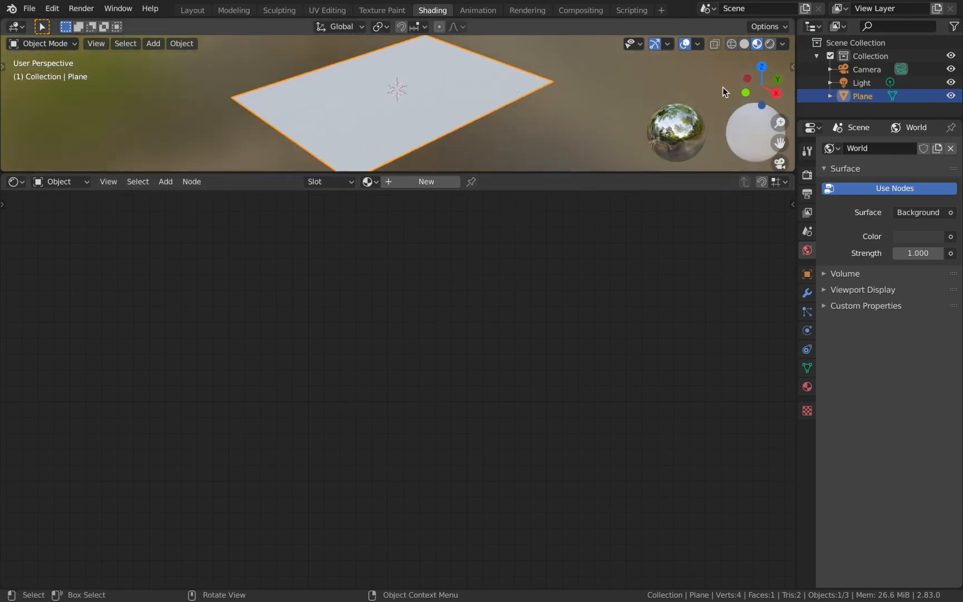
mouse_move(770, 43)
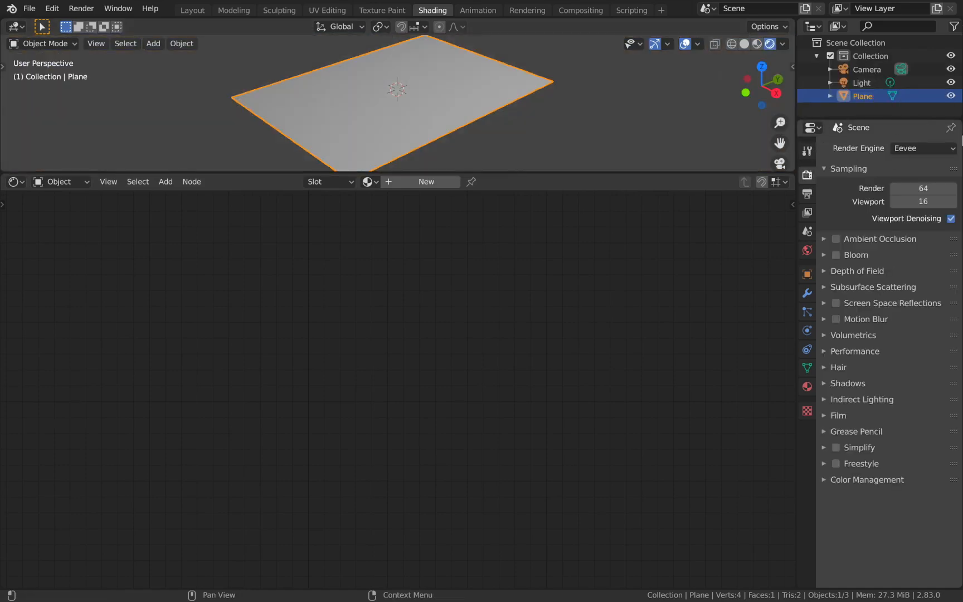
- Set the render engine to Cycles for a rendered viewport preview
click(921, 148)
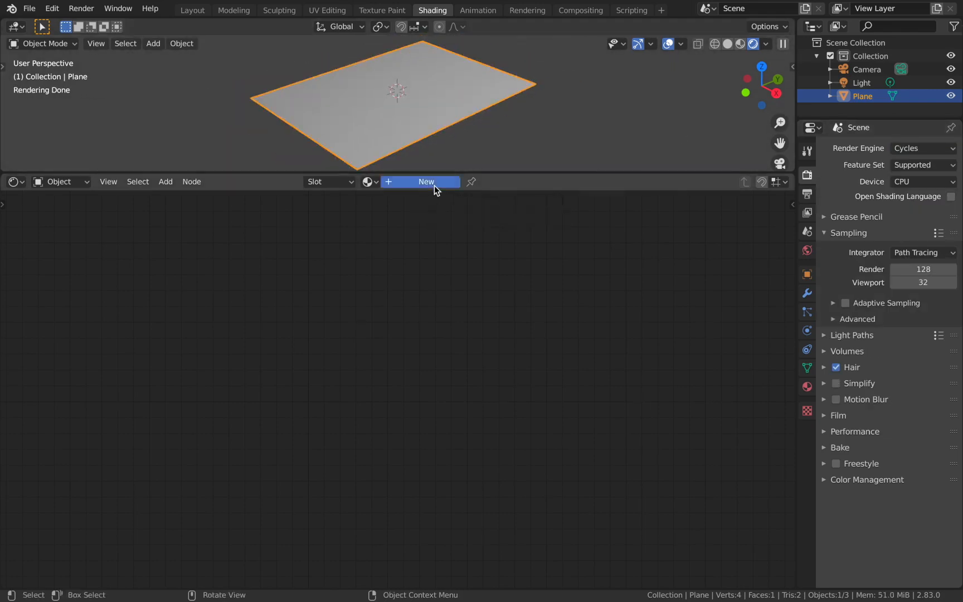
- Create Material.001 and set its Wave Texture Scale to 7
click(426, 181)
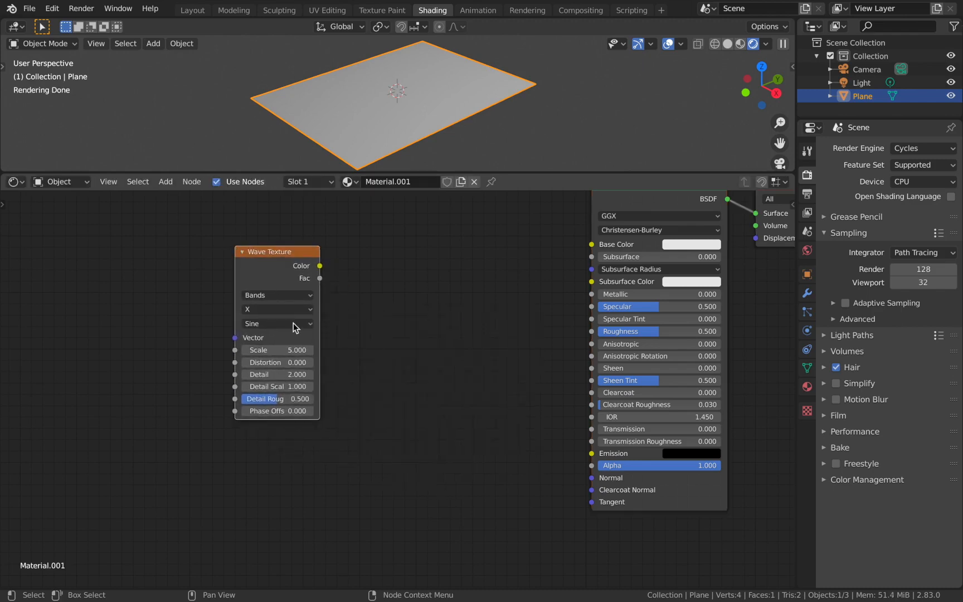
click(276, 350)
text(7.000)
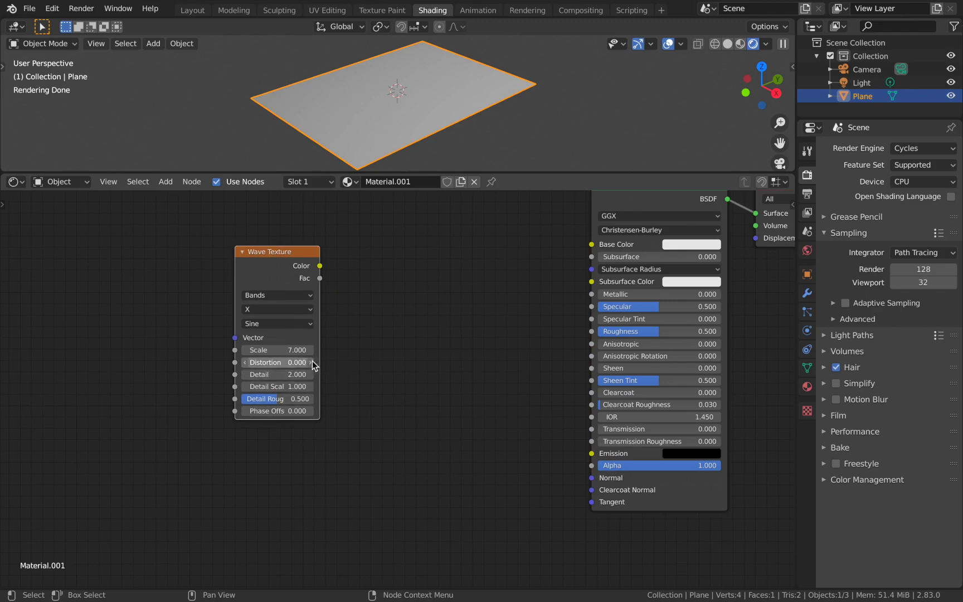
mouse_move(427, 312)
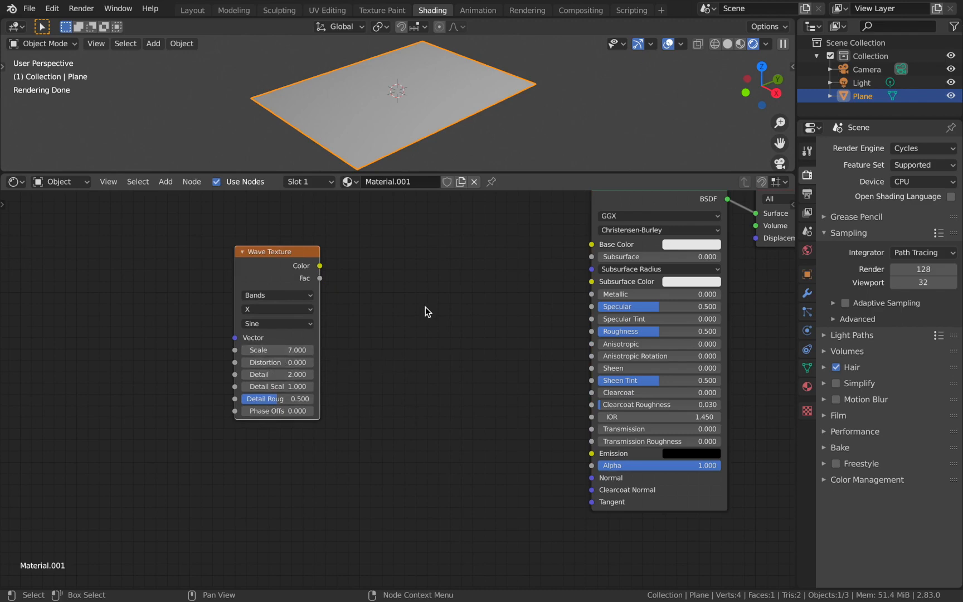
mouse_move(294, 399)
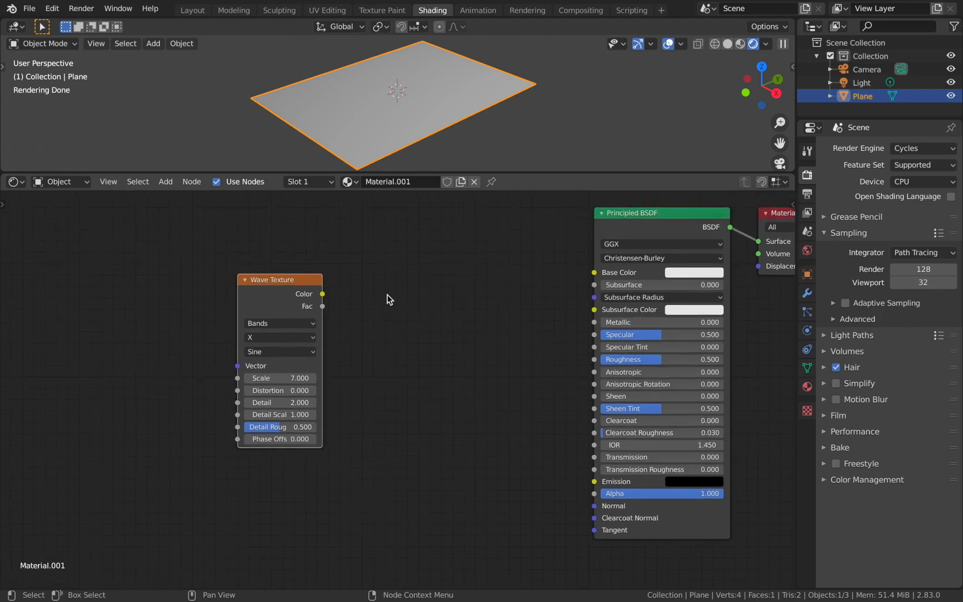
mouse_move(343, 294)
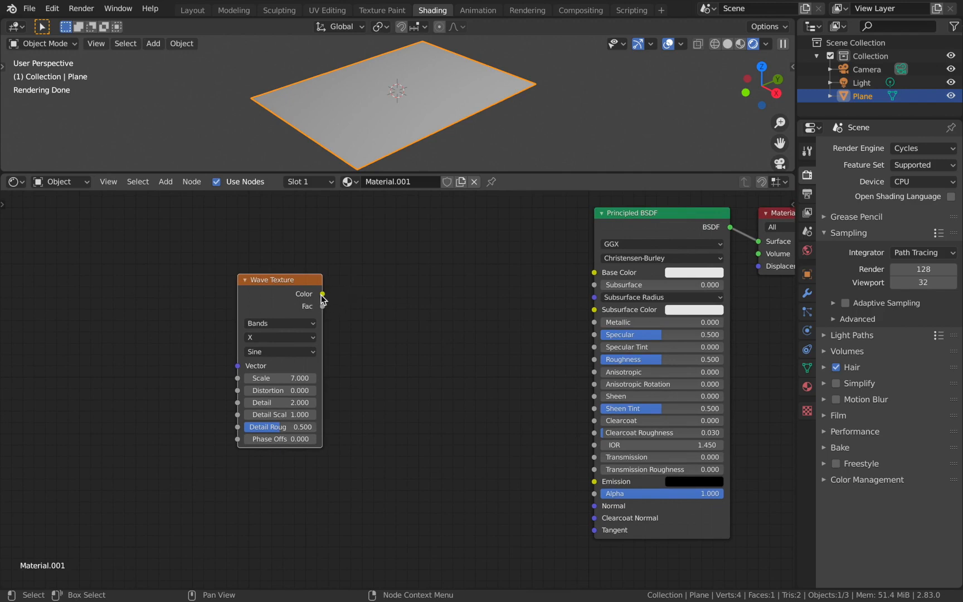
- Link the Wave Texture Color output into the Principled BSDF Base Color
drag(321, 293, 736, 295)
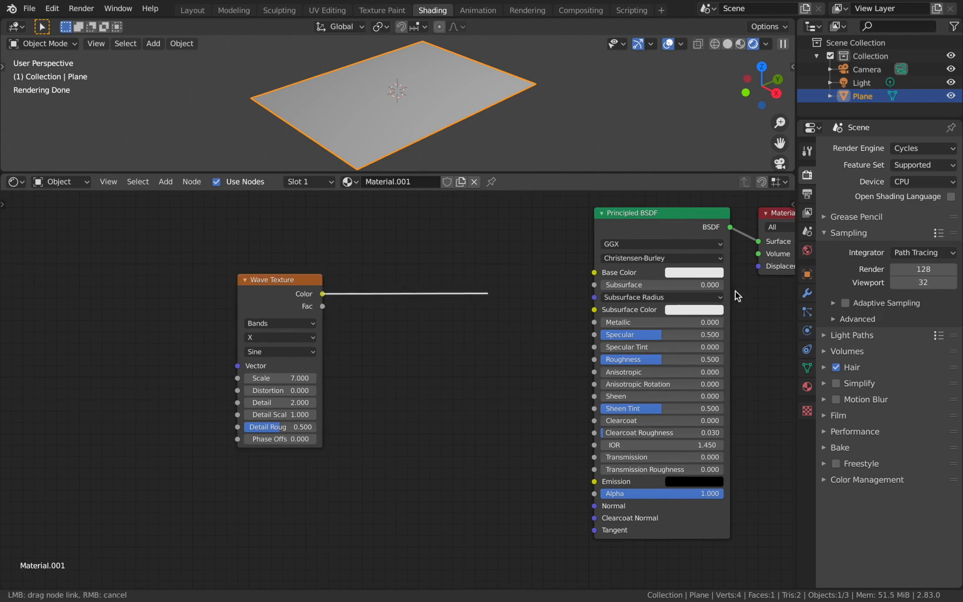
drag(322, 294, 594, 272)
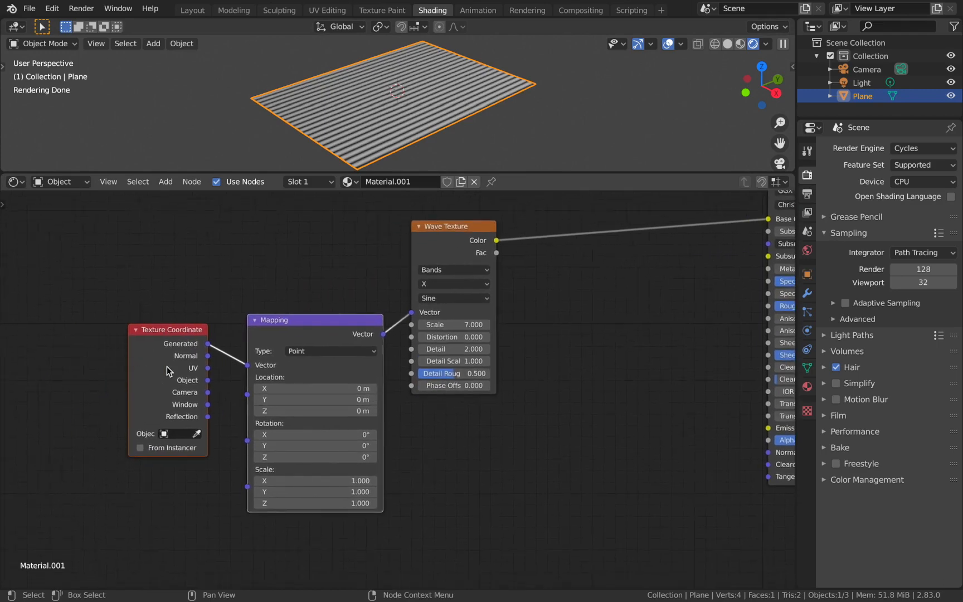
mouse_move(208, 386)
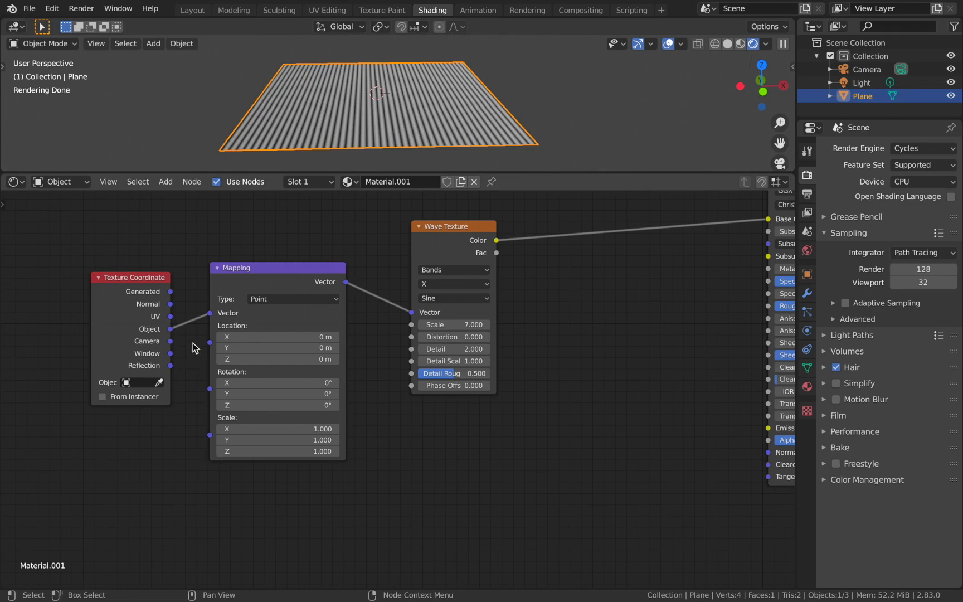
- Set the Mapping node's Z rotation to 90°
drag(130, 277, 94, 493)
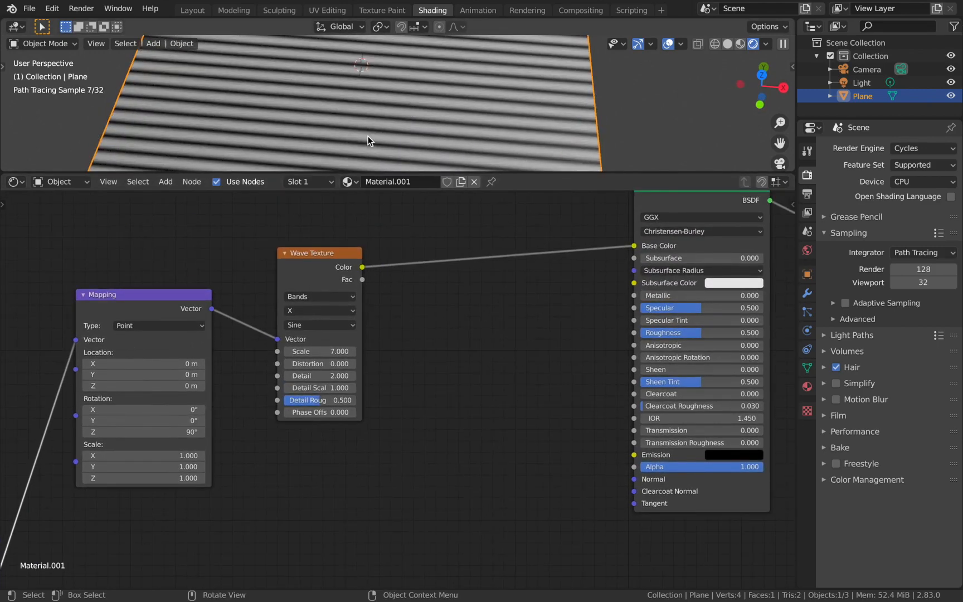
mouse_move(344, 133)
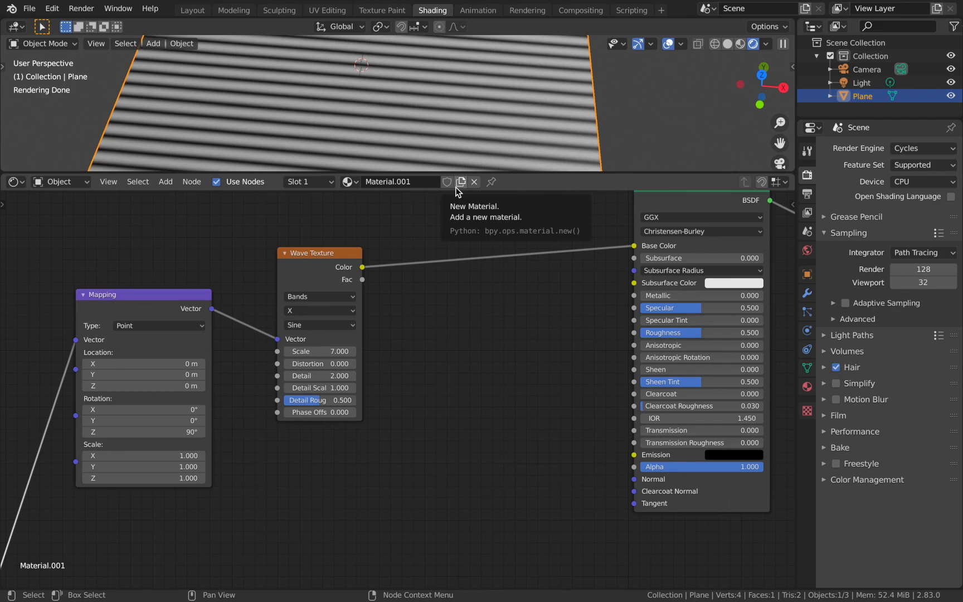
mouse_move(504, 213)
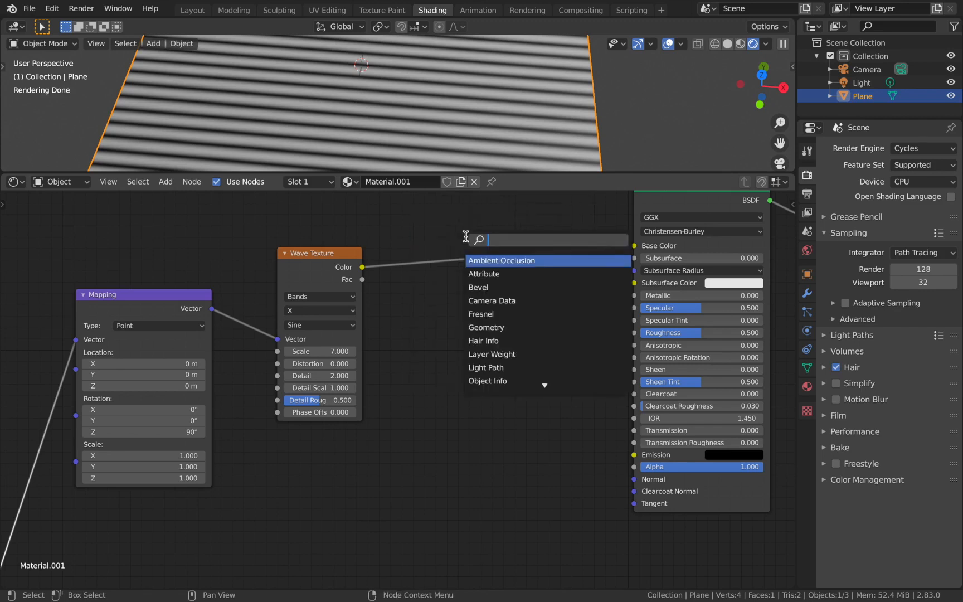
- Add a ColorRamp node via search and reposition its black and white stops
text(co)
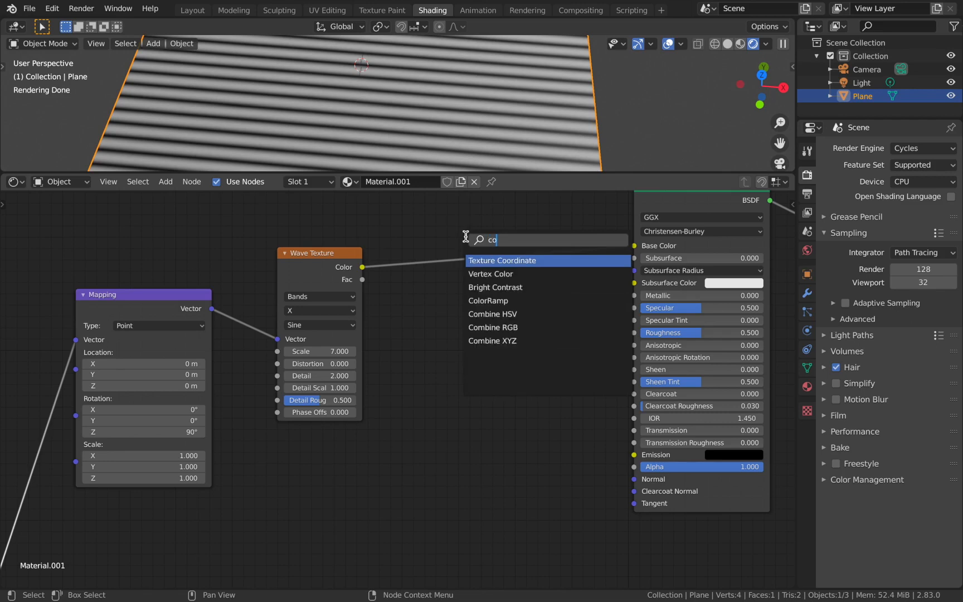
click(488, 301)
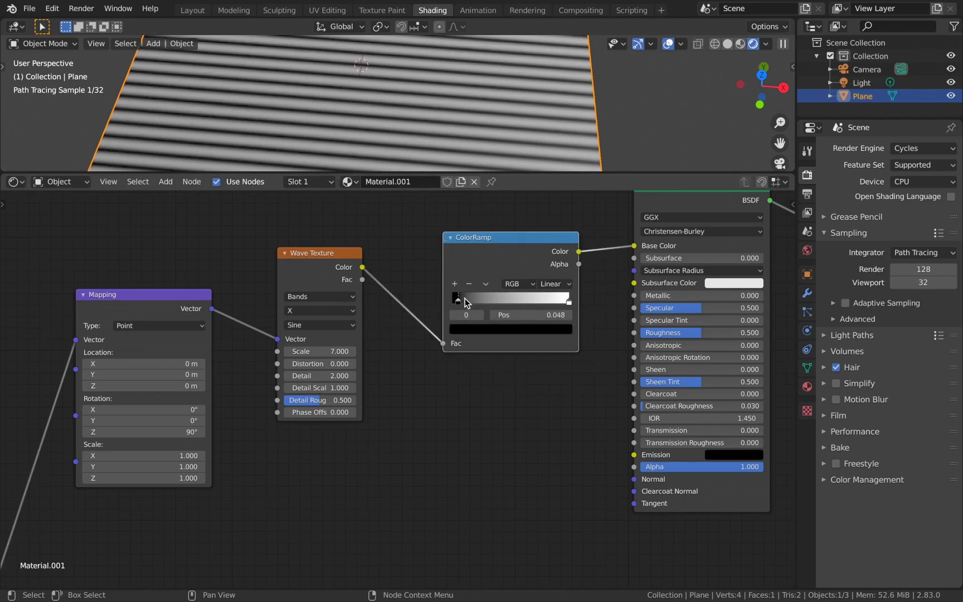
drag(456, 298, 516, 298)
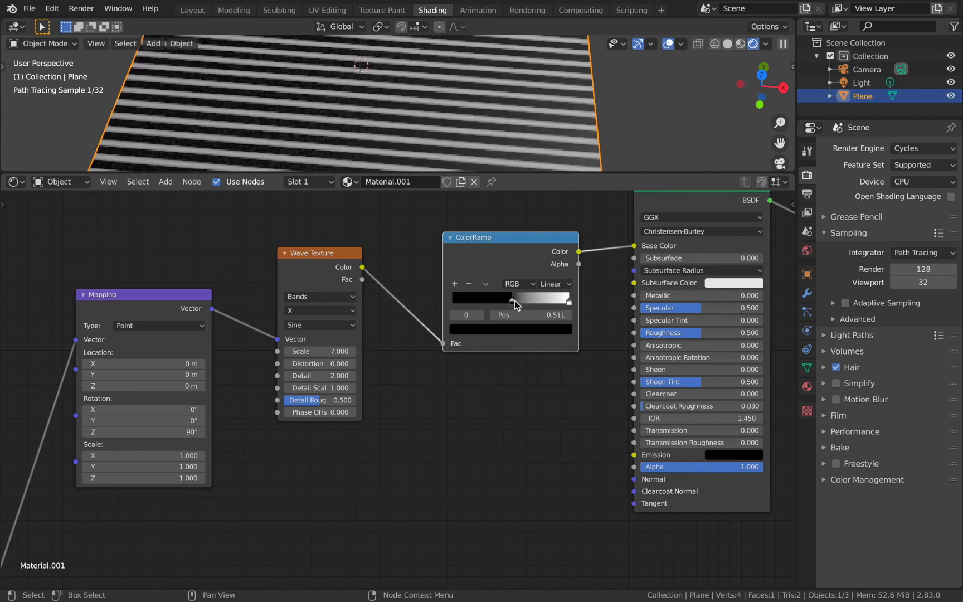
drag(512, 298, 565, 298)
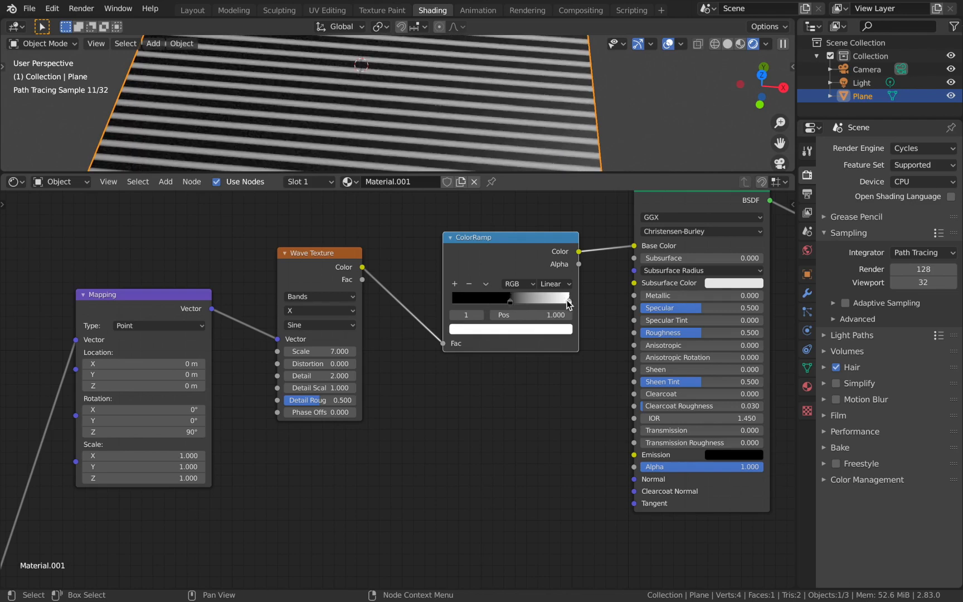
drag(559, 298, 516, 297)
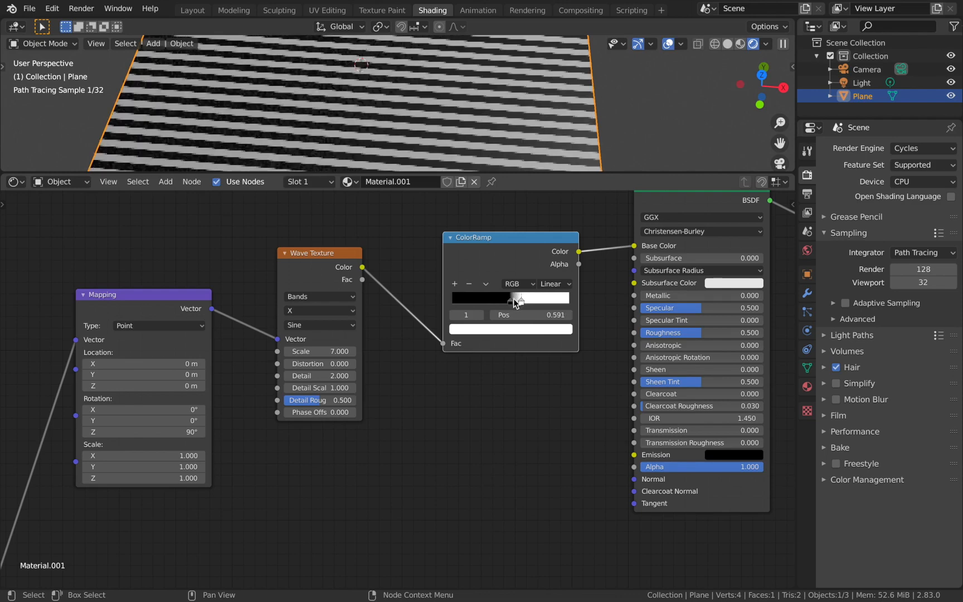
drag(534, 298, 510, 298)
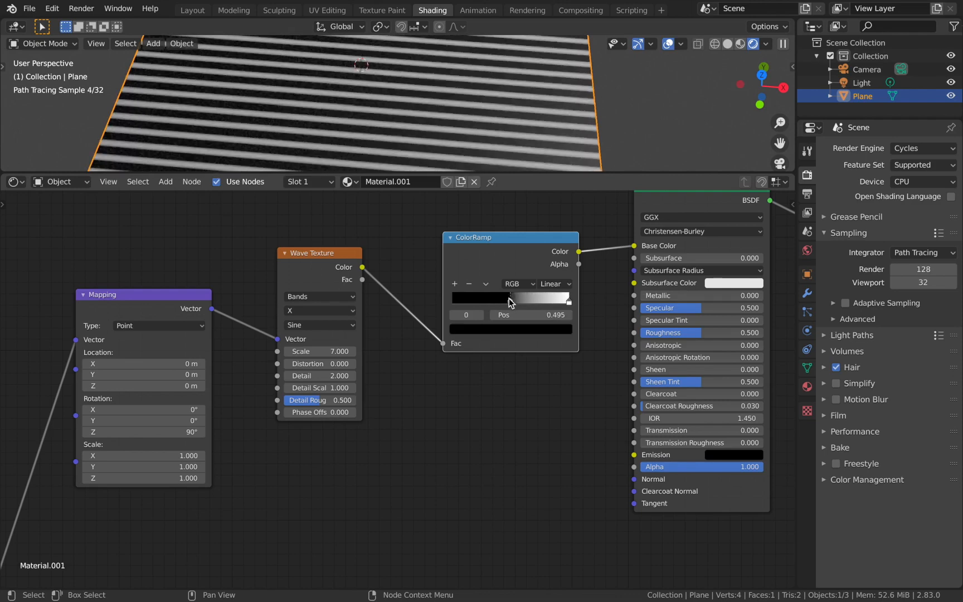
- Set the ColorRamp interpolation to Constant and move the white stop near 0.01
click(552, 283)
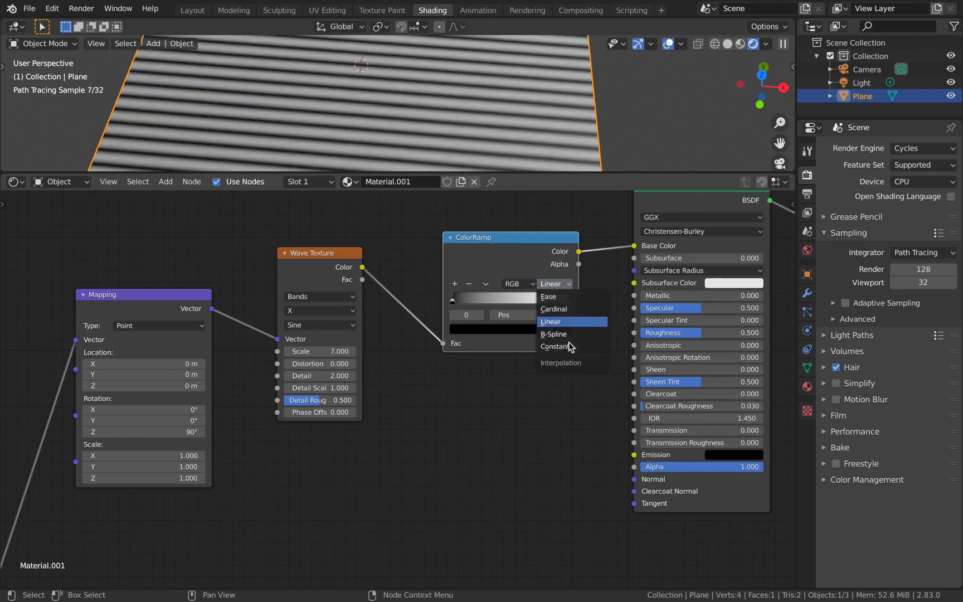
click(554, 347)
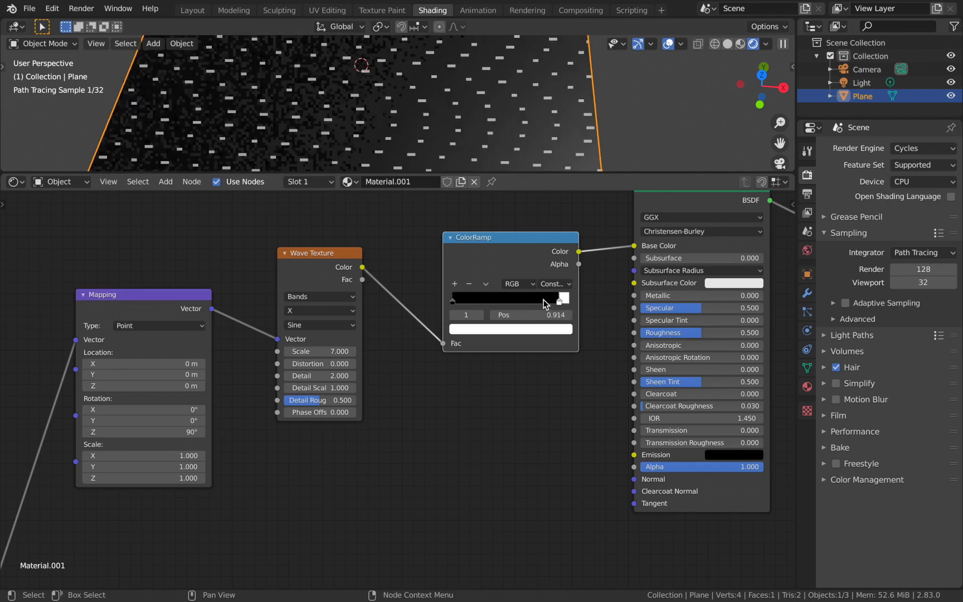
drag(558, 298, 453, 298)
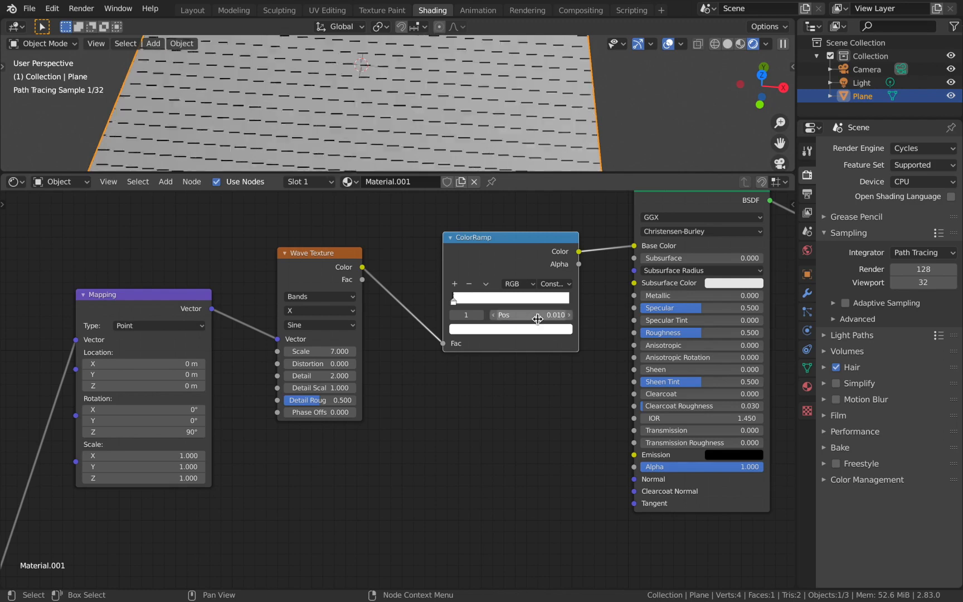
drag(537, 314, 485, 148)
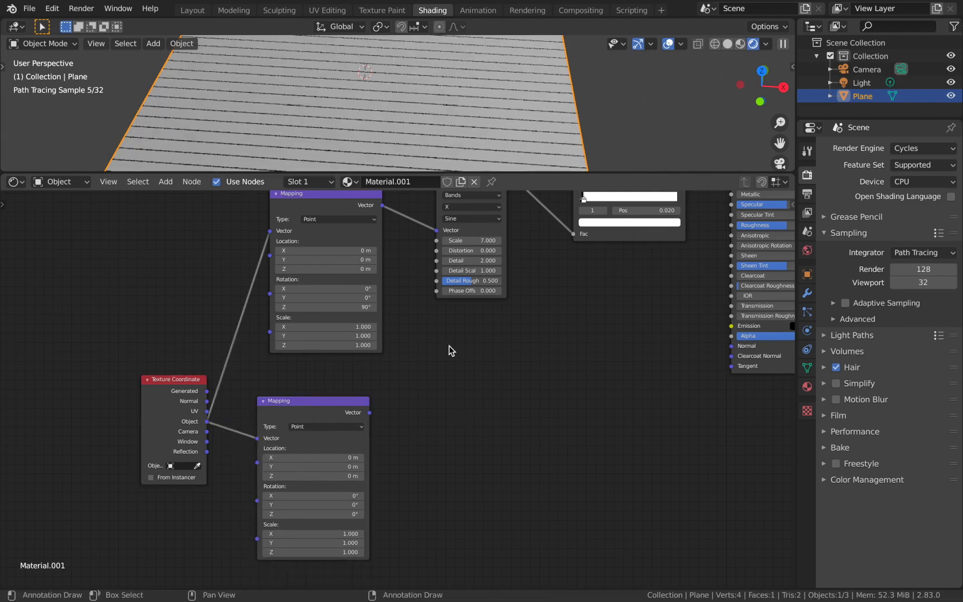
- Add a Separate XYZ node and connect its X output to the lower Add node
text(sepa)
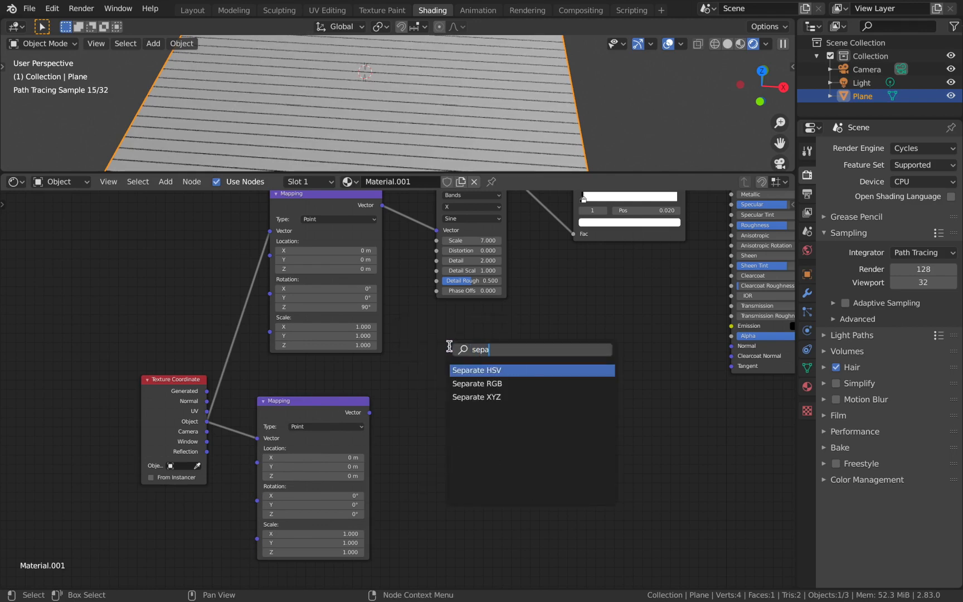
click(476, 396)
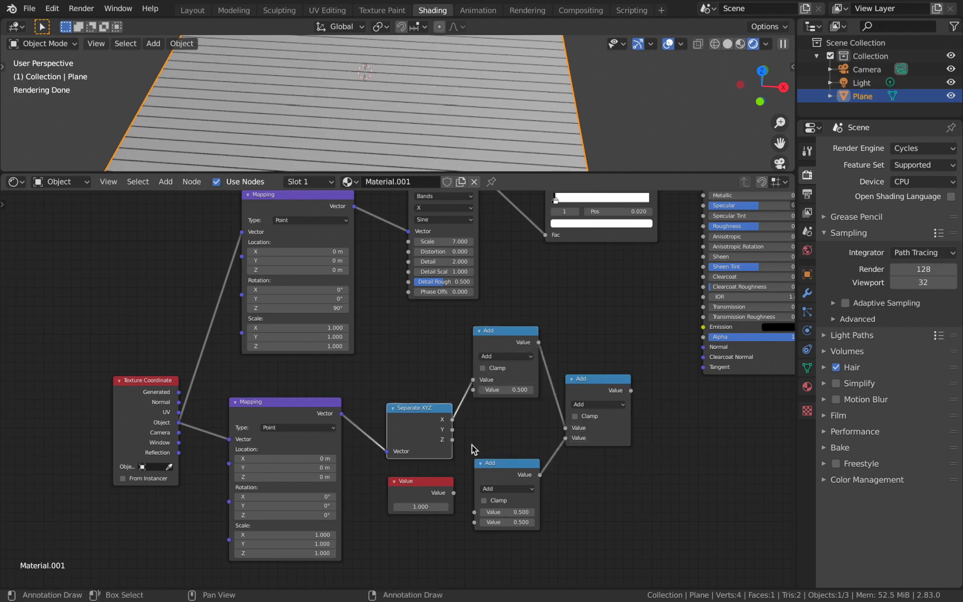
drag(453, 422, 479, 515)
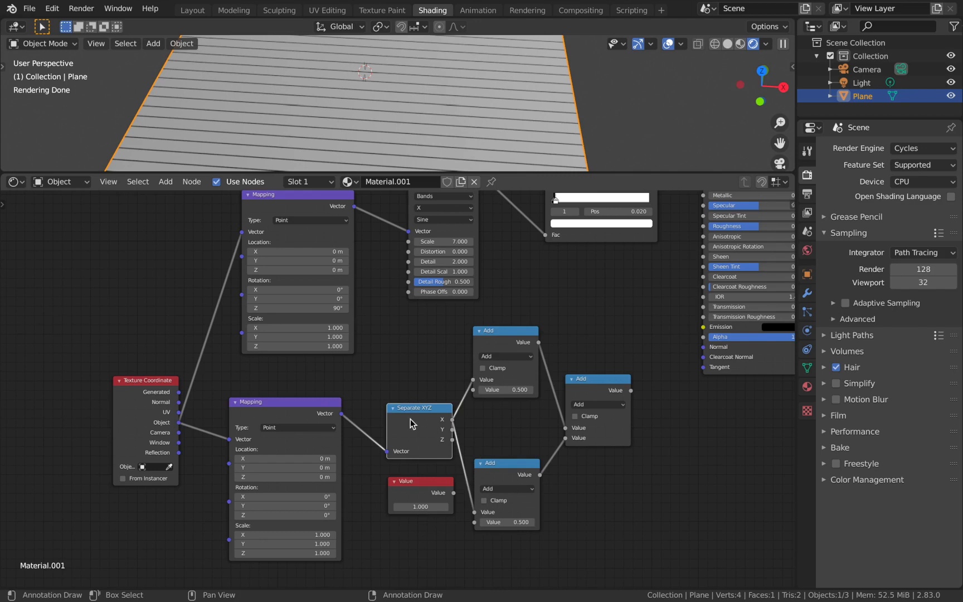
- Make both Math nodes Compare (epsilon 1.6, 1.59), subtract them, and add an Invert
click(506, 356)
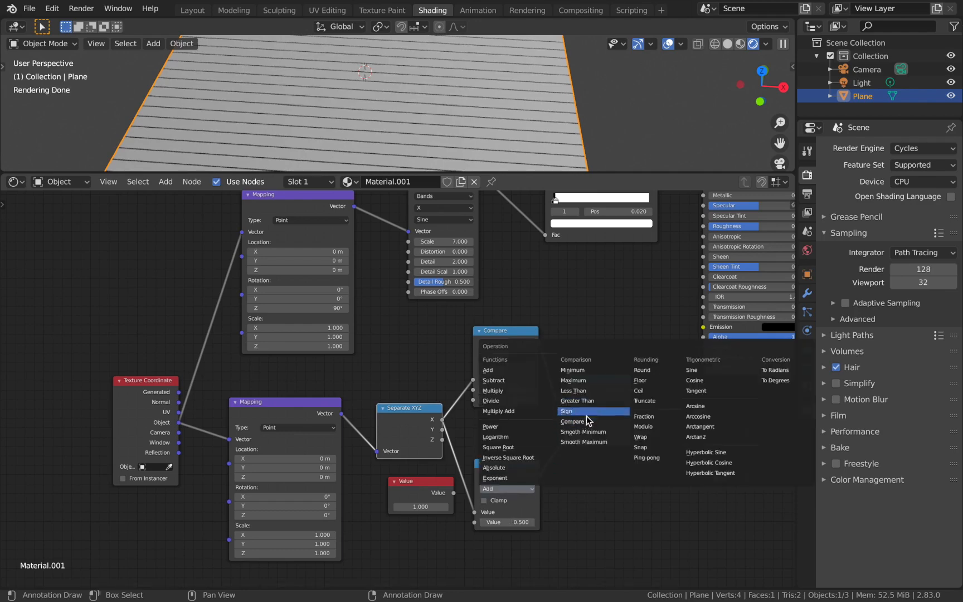
click(572, 421)
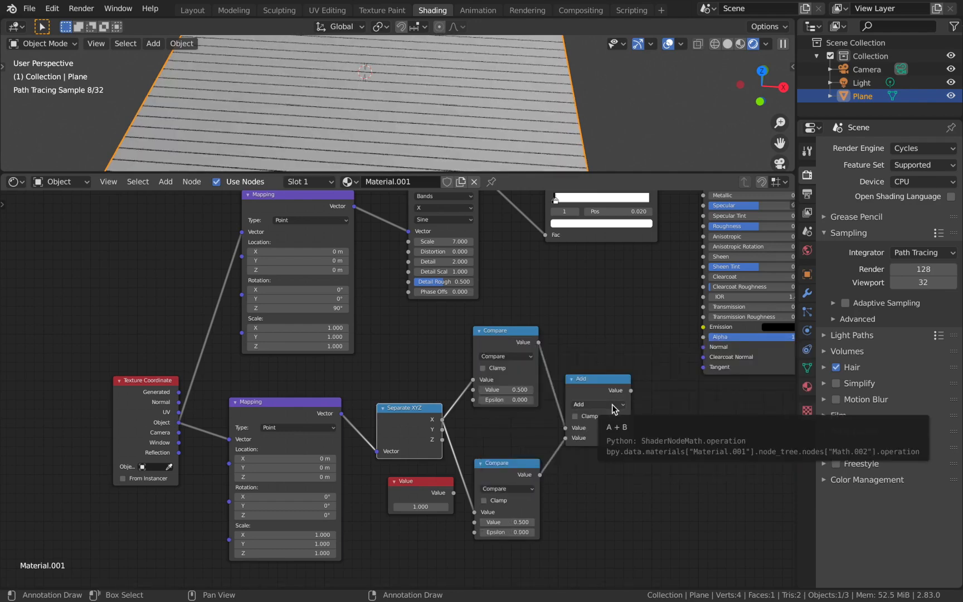
click(597, 404)
text(1)
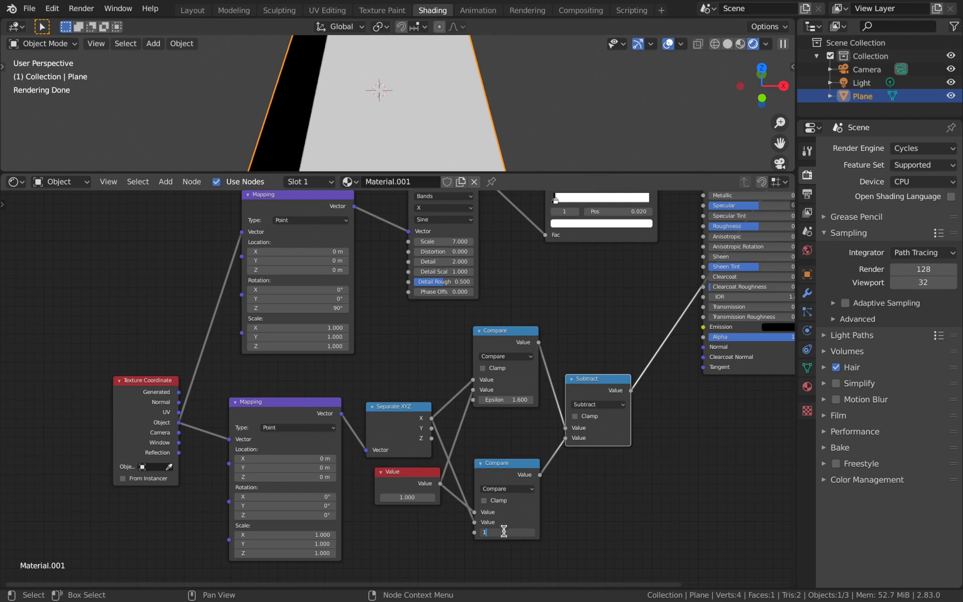
text(.590)
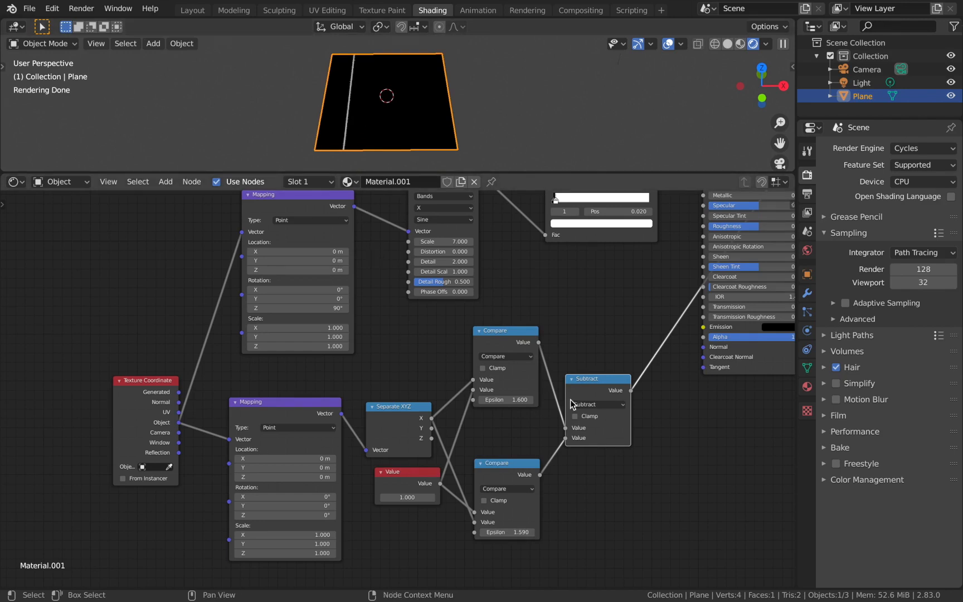
text(in)
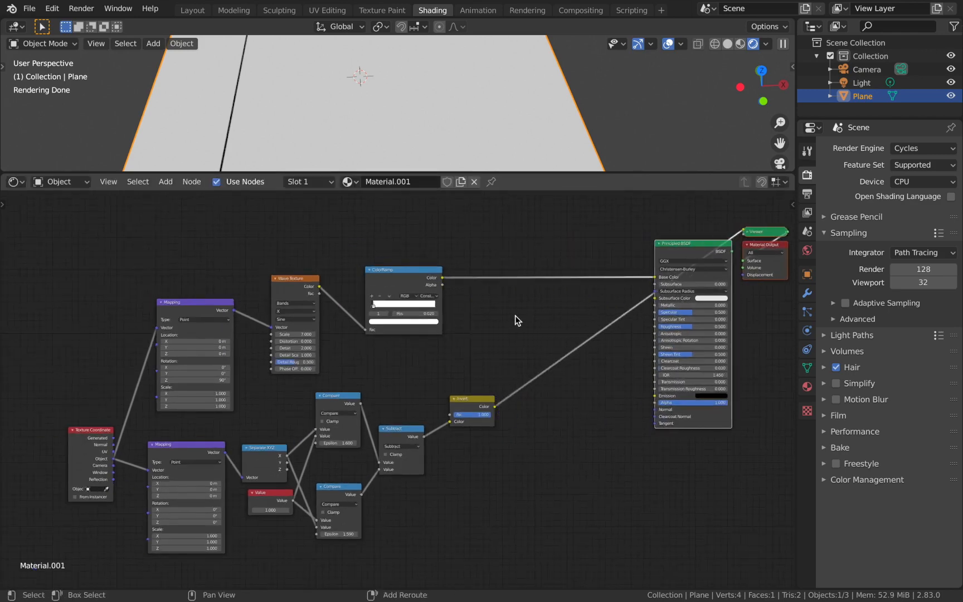
- Add a ColorRamp after the Invert margin mask and make its dark stop red
text(colo)
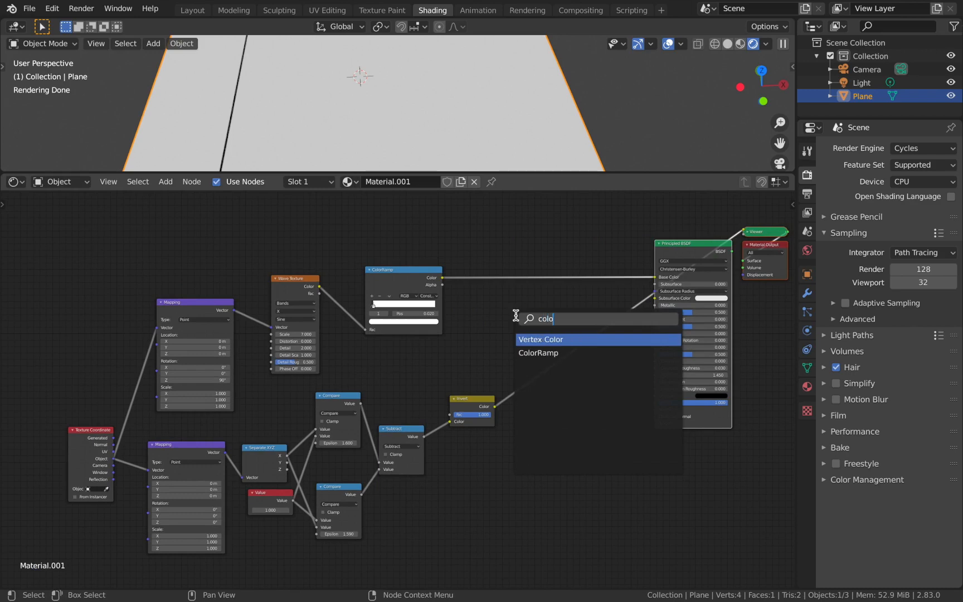
click(537, 353)
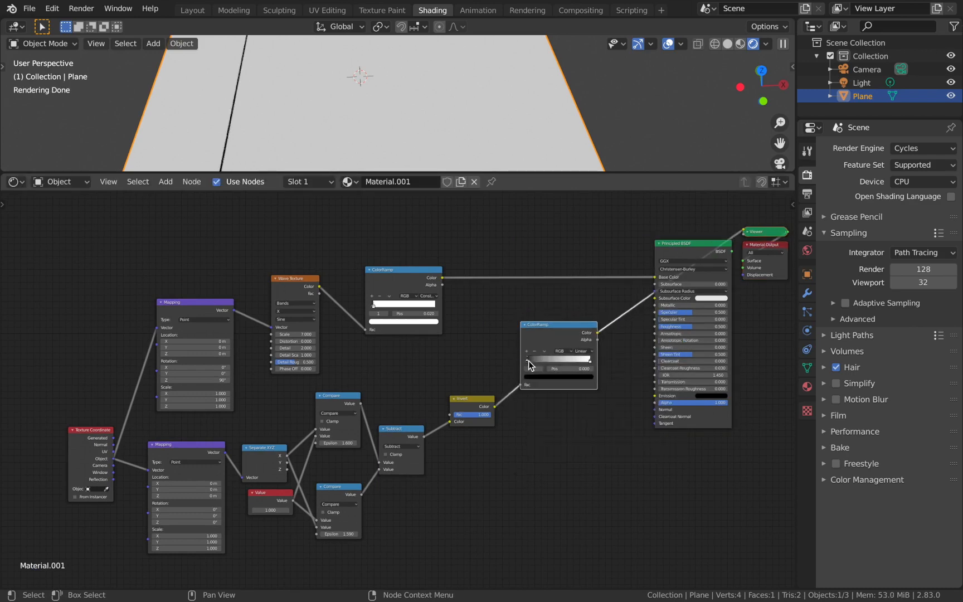
mouse_move(526, 361)
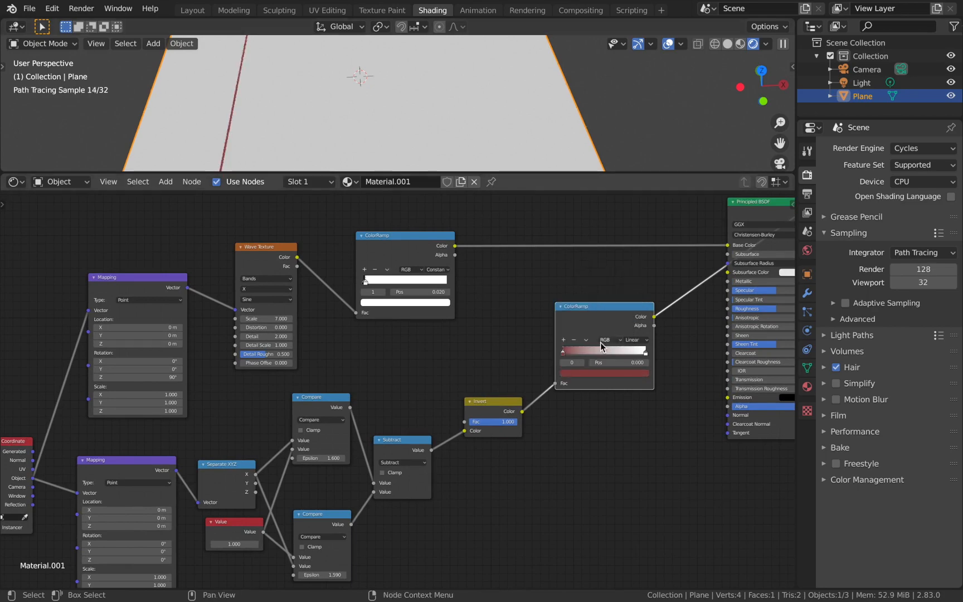
click(586, 351)
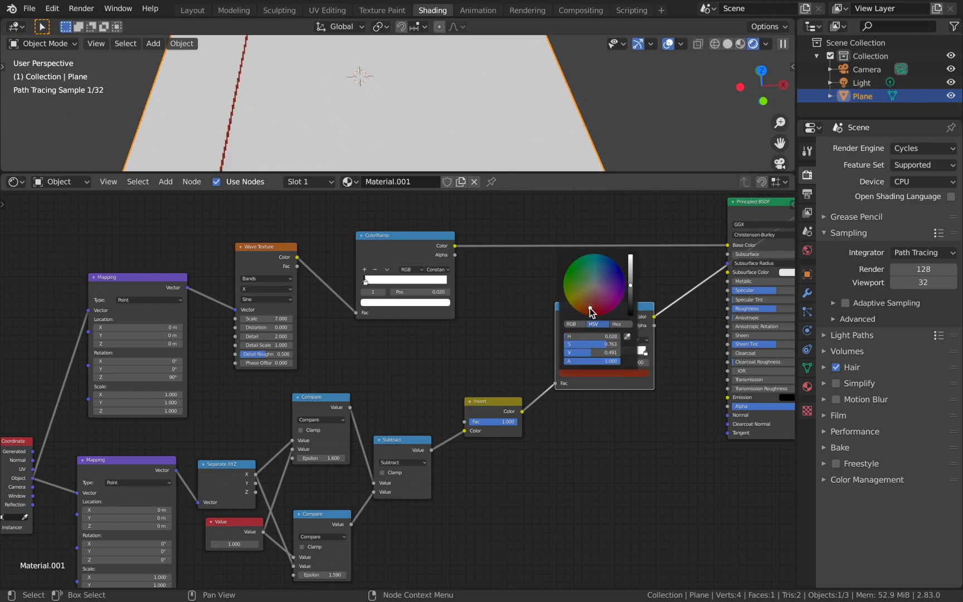
click(589, 307)
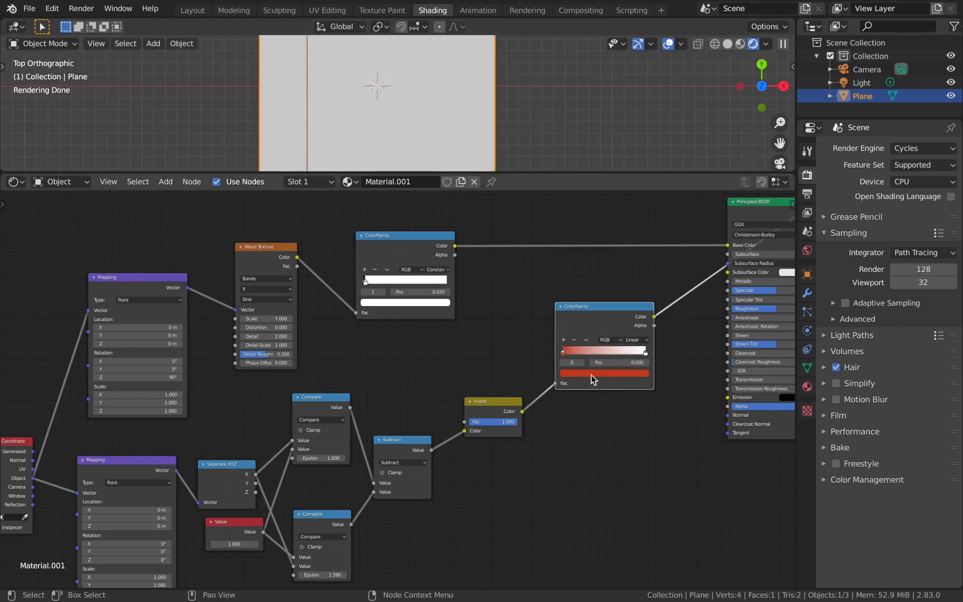
click(603, 372)
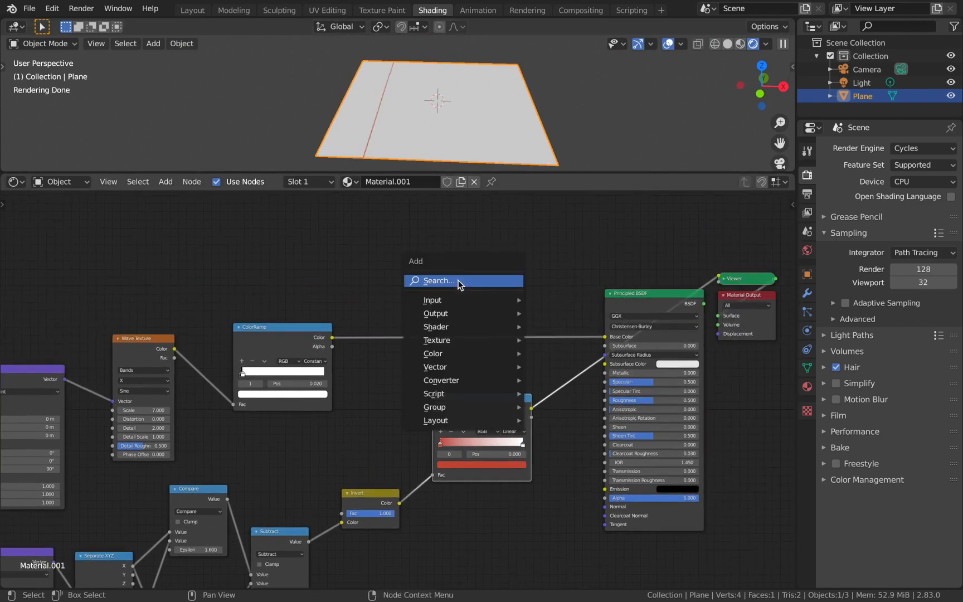
- Add a MixRGB node combining the gray line and red margin ramps, and adjust its Fac
text(mix)
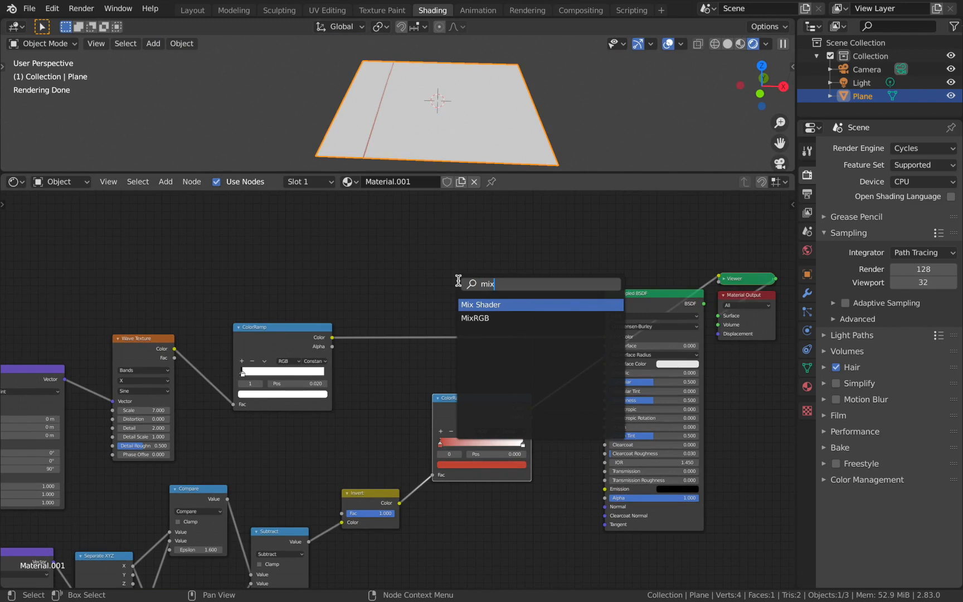
click(475, 318)
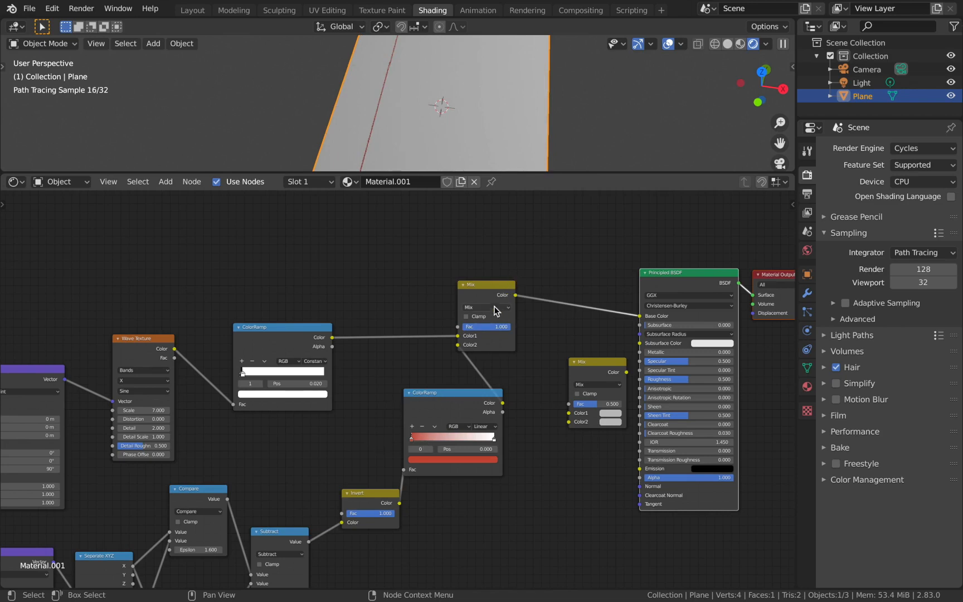
drag(504, 327, 486, 326)
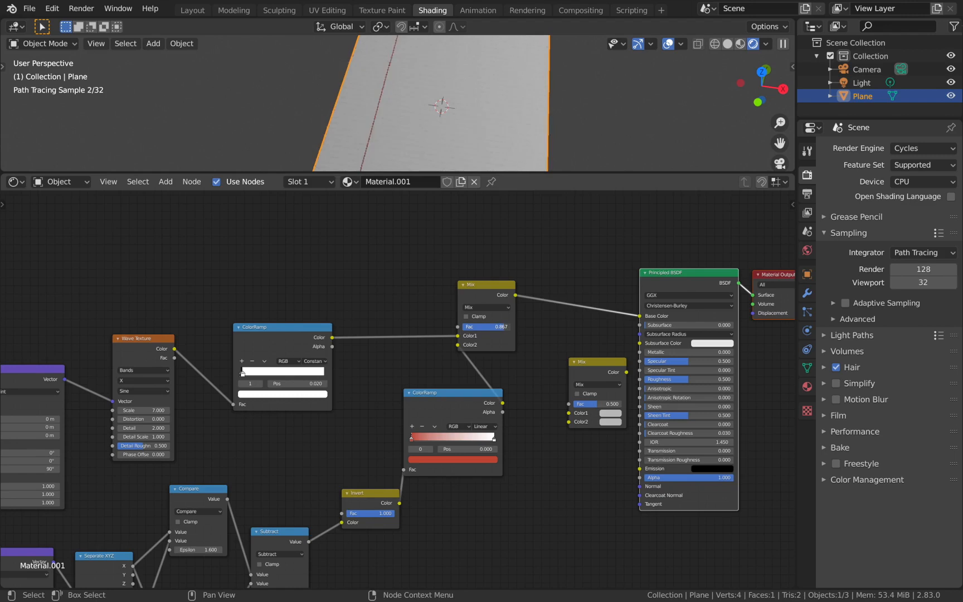
click(485, 307)
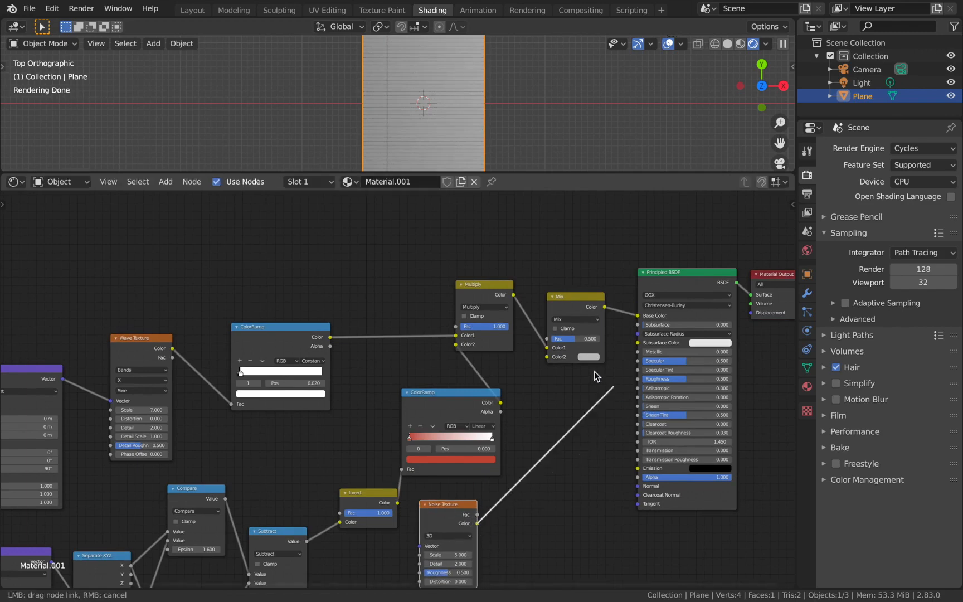
- Connect the Noise Texture into the second Multiply mix and add a third ColorRamp
click(573, 319)
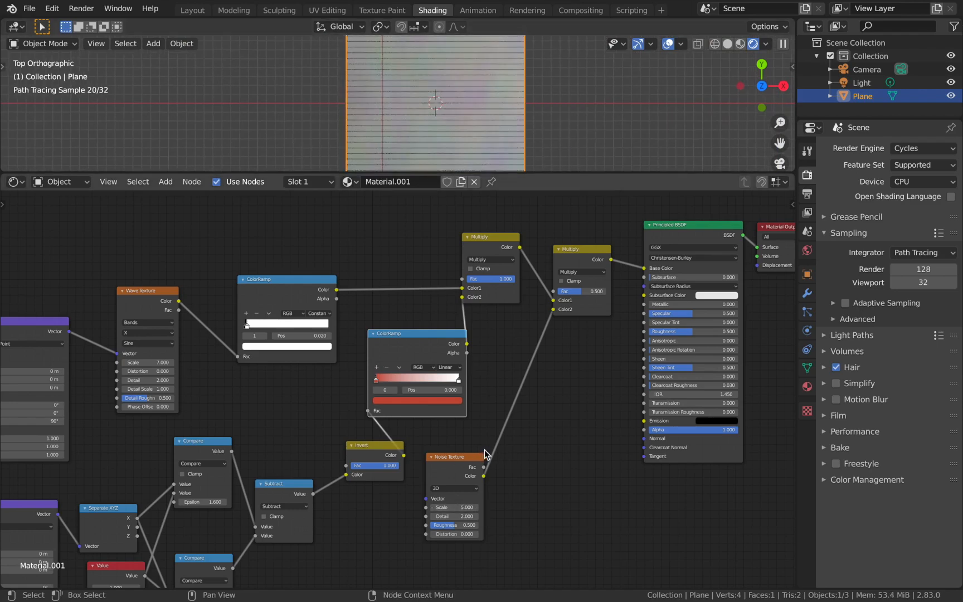
text(colo)
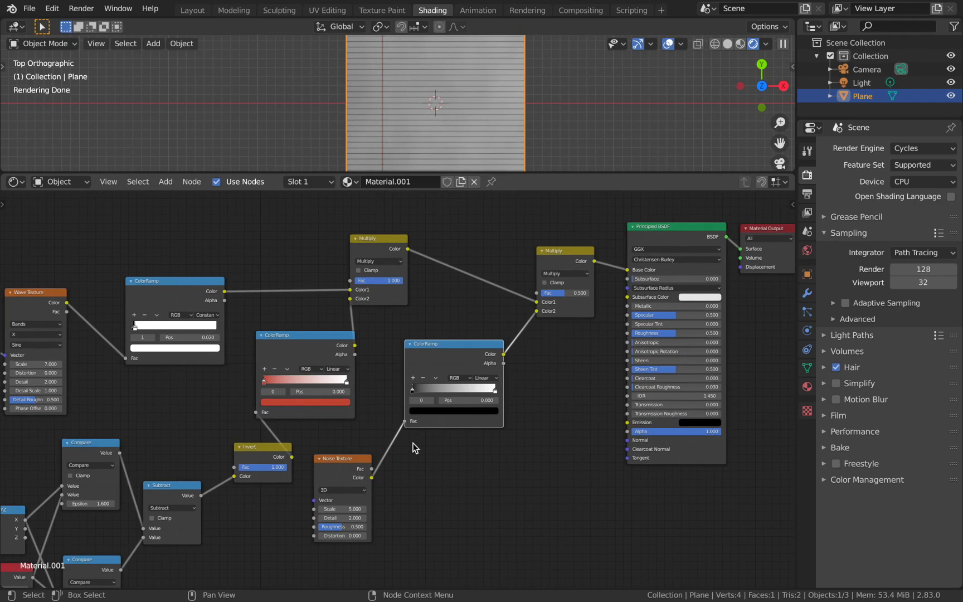
- Add a Bump node driven by the noise, set noise scale to 30, and view from top
text(bu)
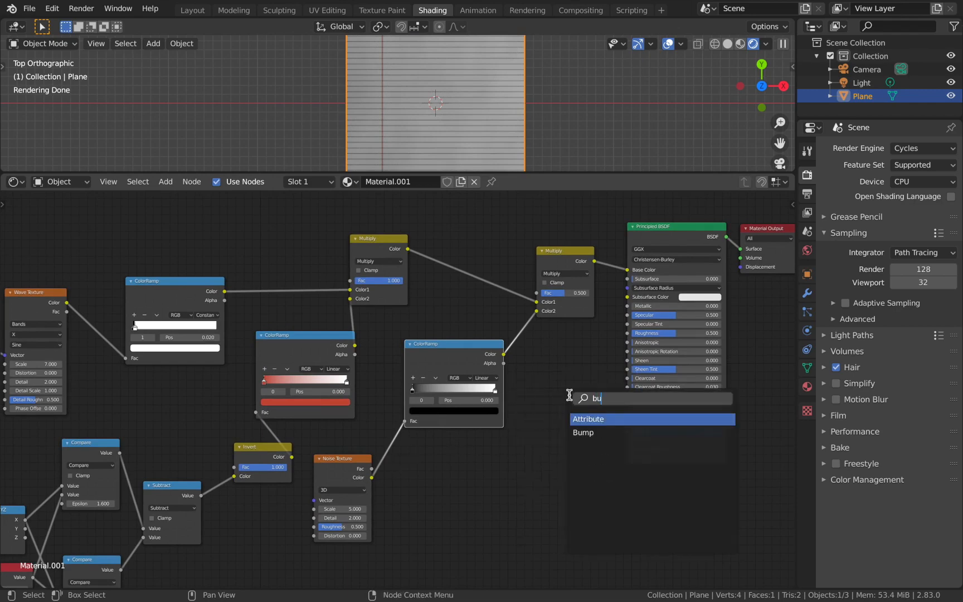
click(582, 433)
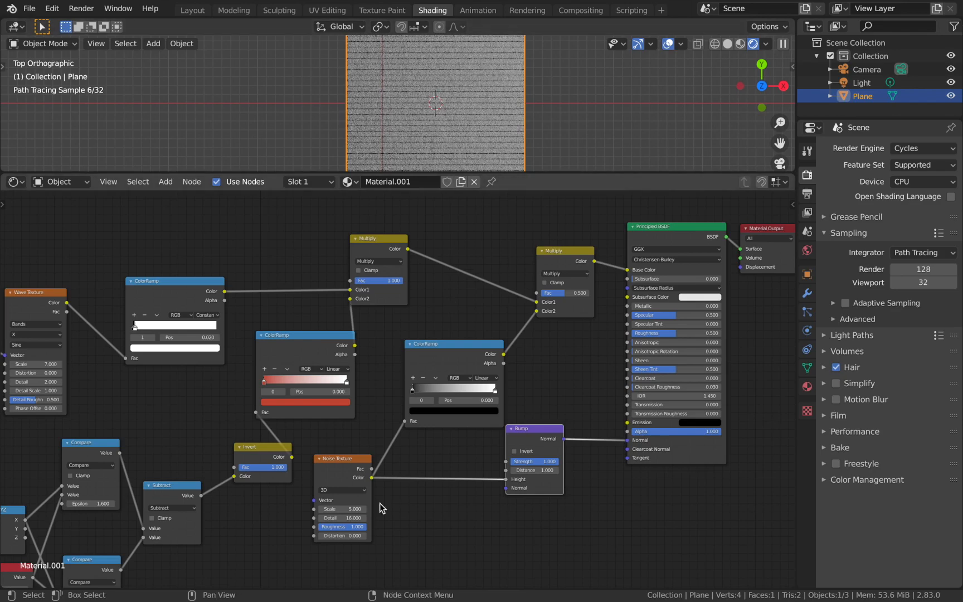
mouse_move(350, 508)
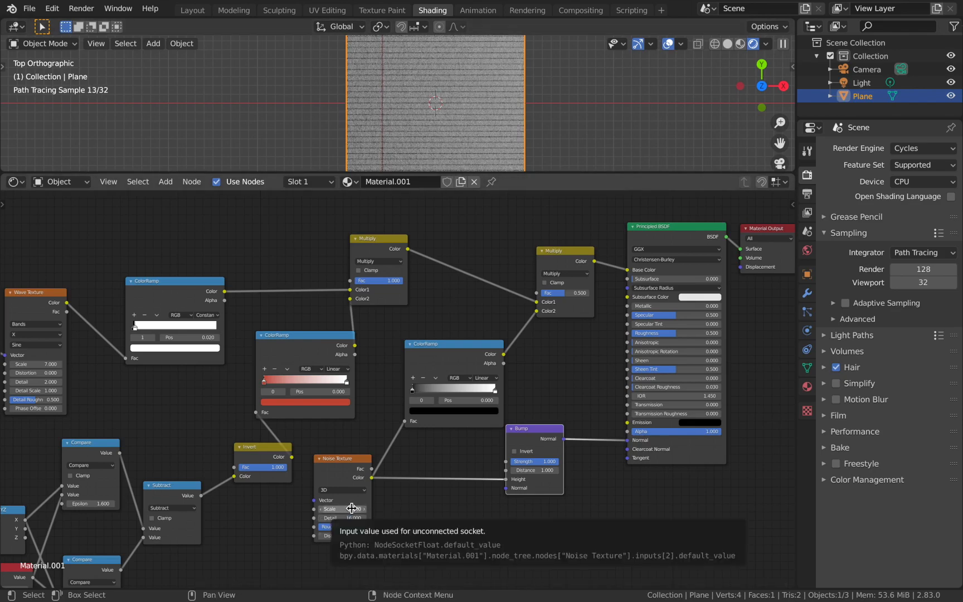
click(343, 509)
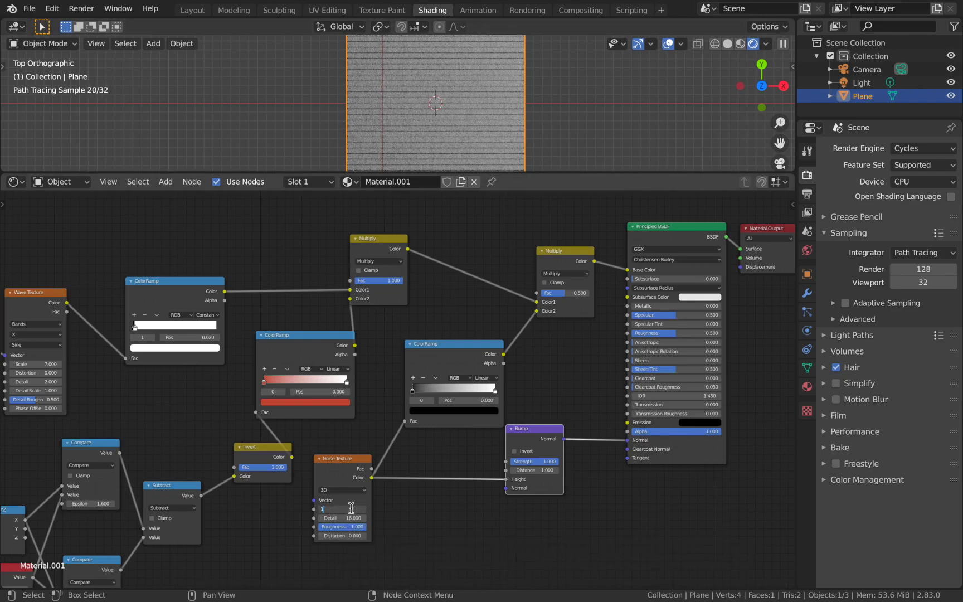
click(341, 508)
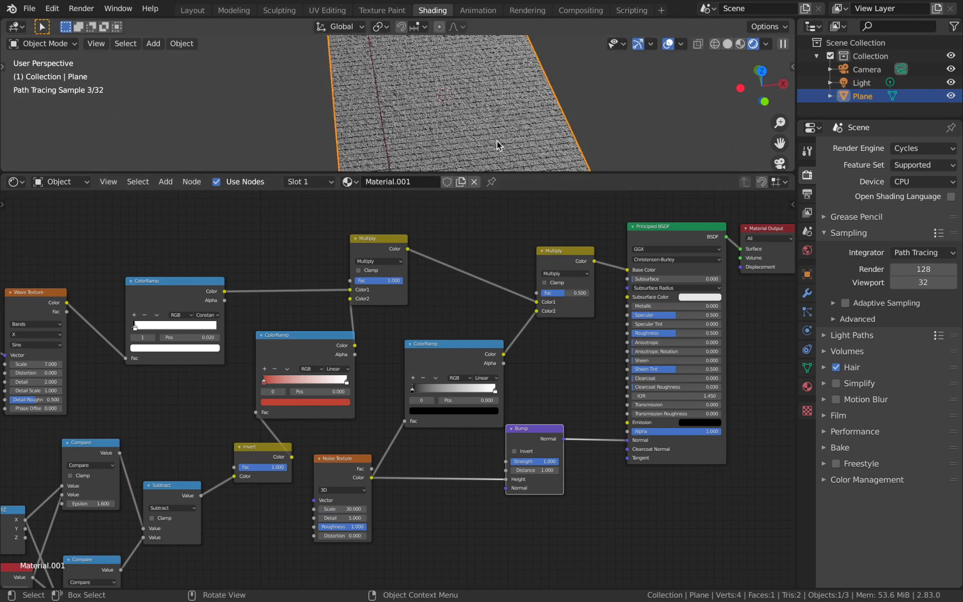
key(KP_7)
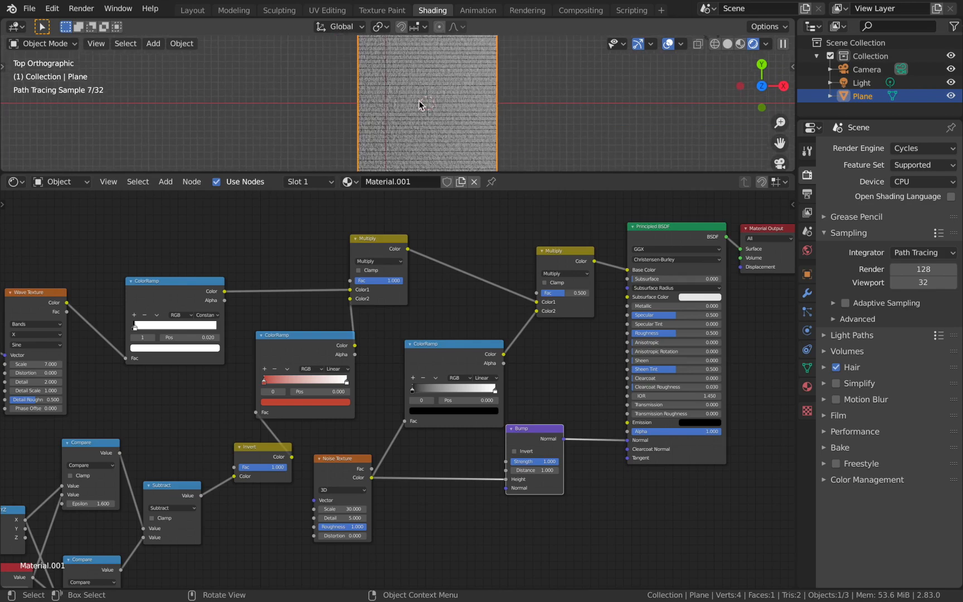
mouse_move(432, 157)
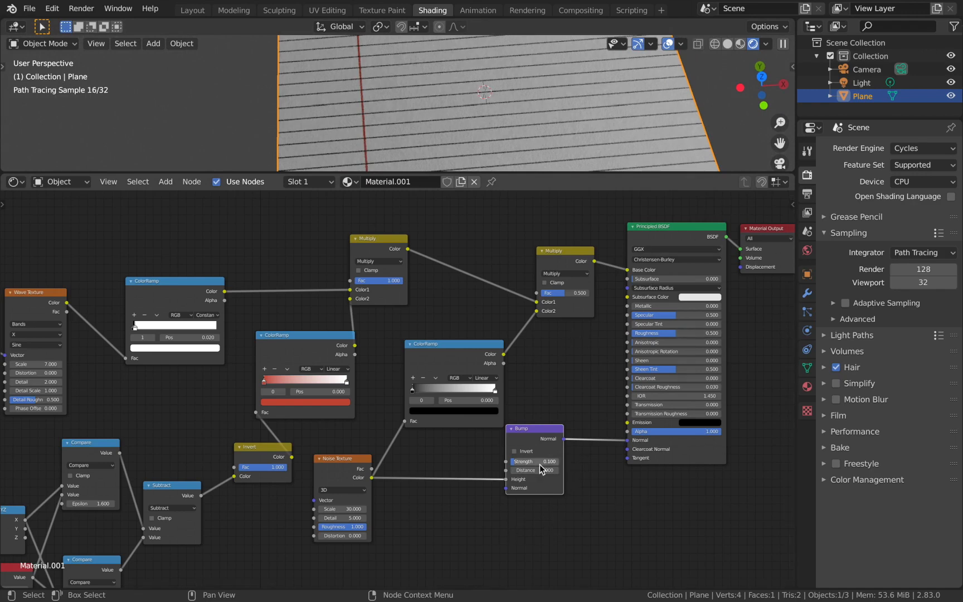
mouse_move(534, 469)
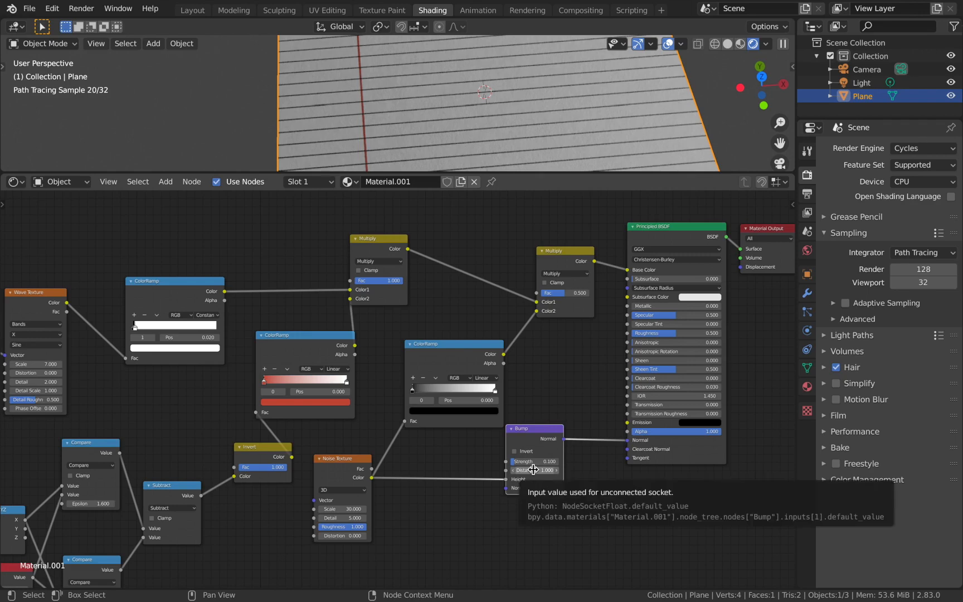